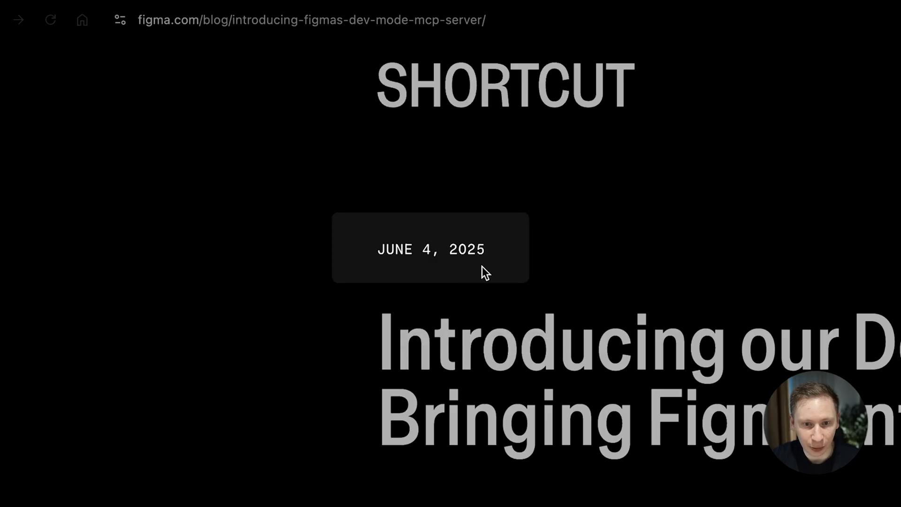
mouse_move(481, 265)
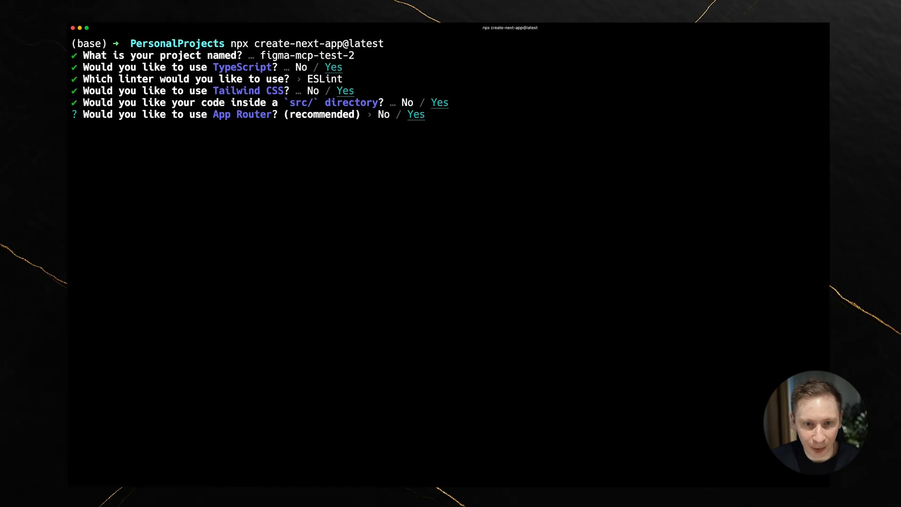
Accept the recommended App Router option to finish creating figma-mcp-test-2.
key("Return")
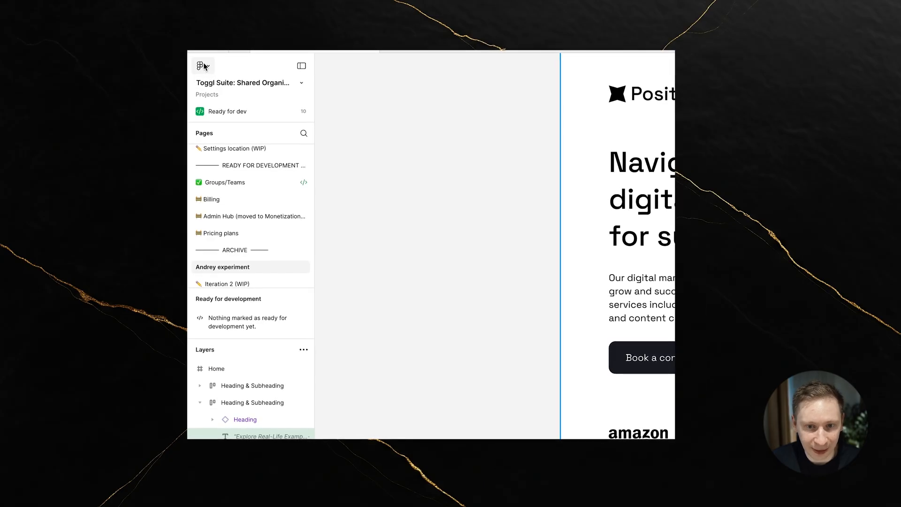
left_click(199, 63)
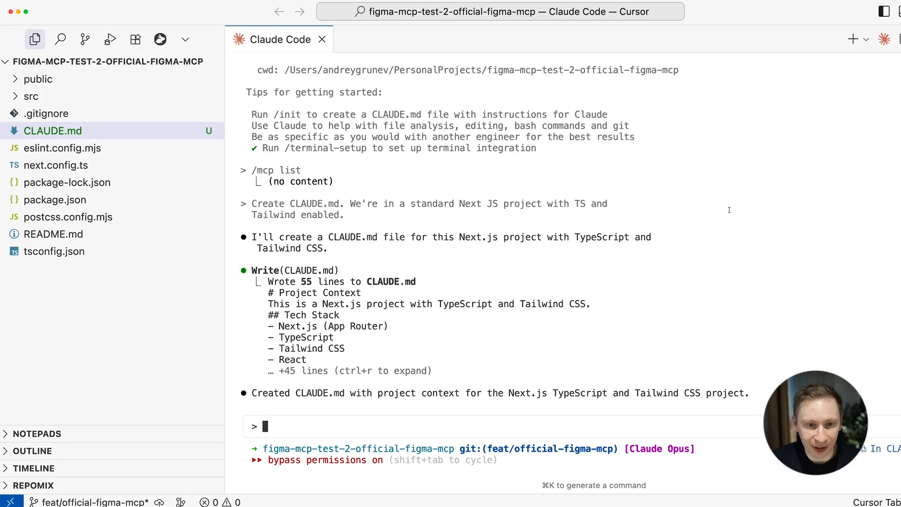
Ask Claude Code to recreate the home page via Figma MCP, images in public, flexbox not absolute positioning.
type("cle")
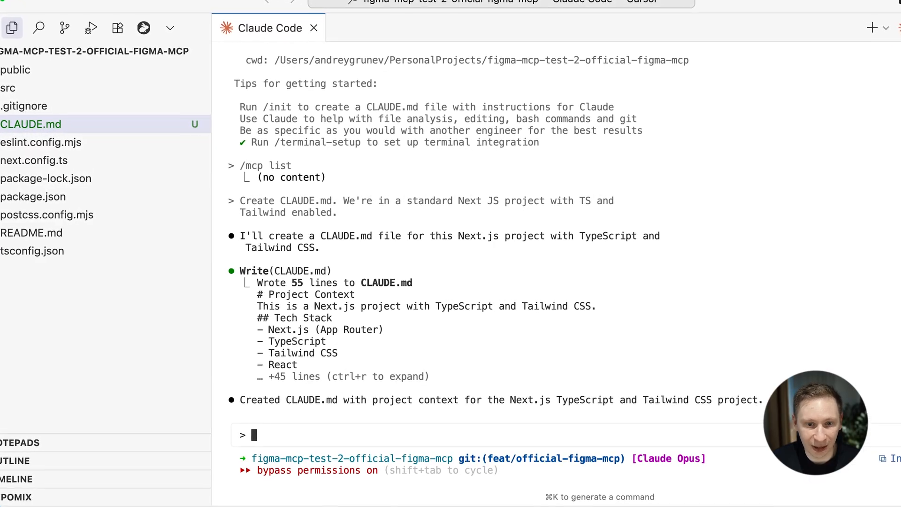
type("I need you to use Figma MCP a")
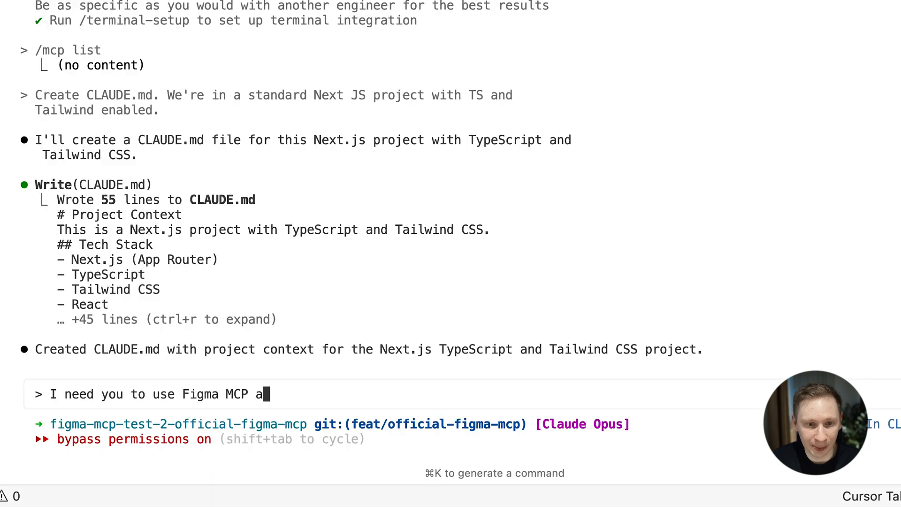
type("nd try to recreate the home page based on this design.")
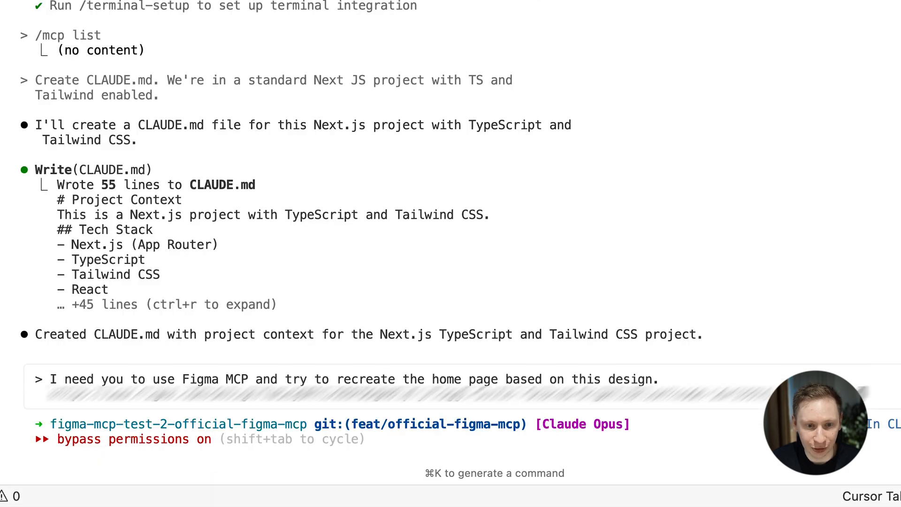
type("Make sure you download all the images and put it")
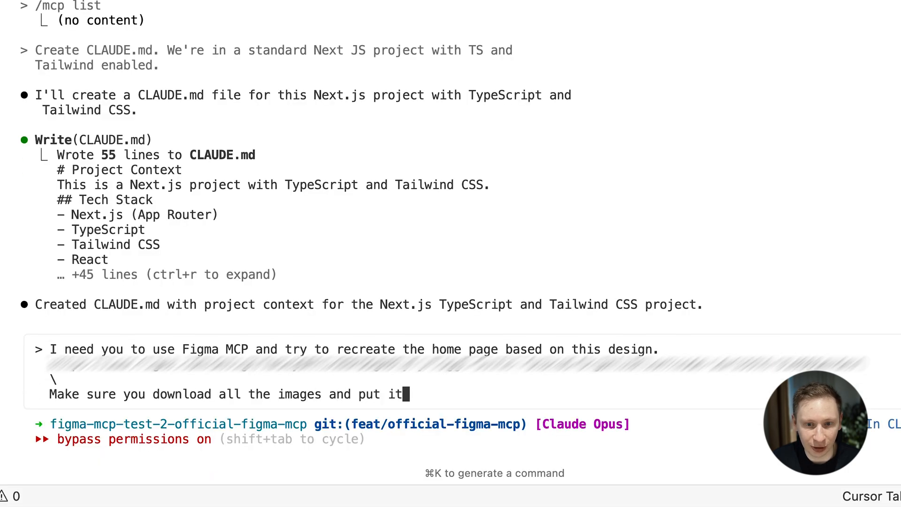
type("into the public folder. \\")
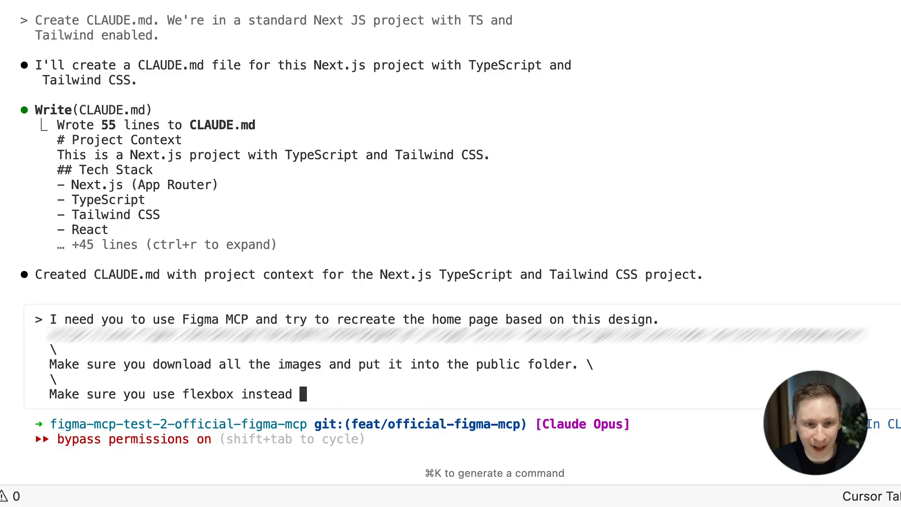
type("of absolute positioning. \\")
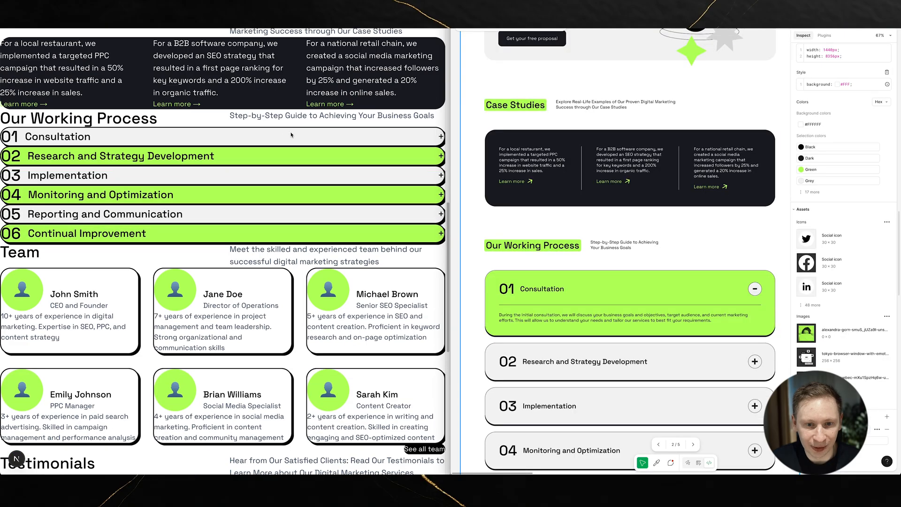
scroll("down", 3)
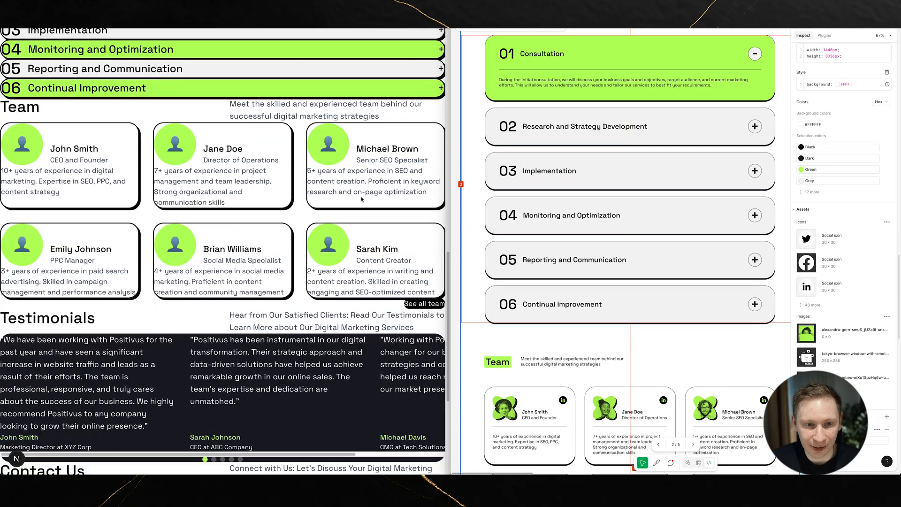
scroll("down", 3)
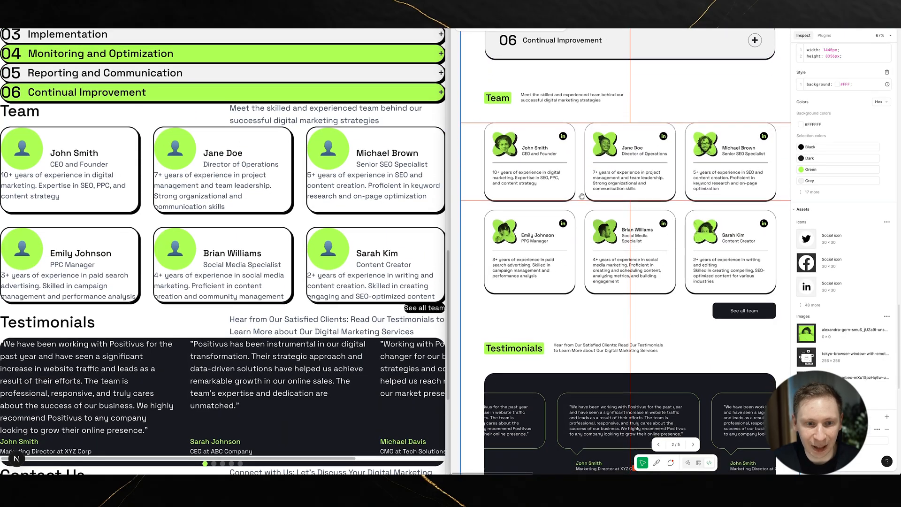
scroll("down", 3)
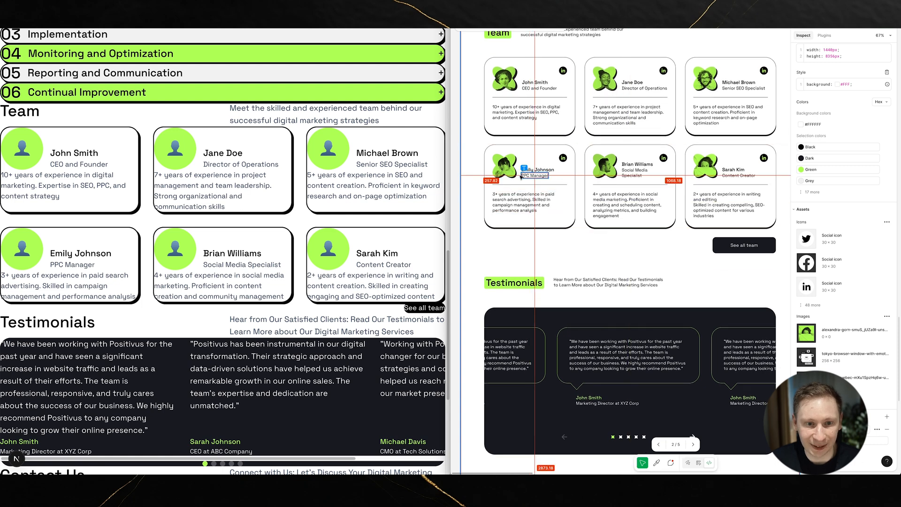
scroll("down", 3)
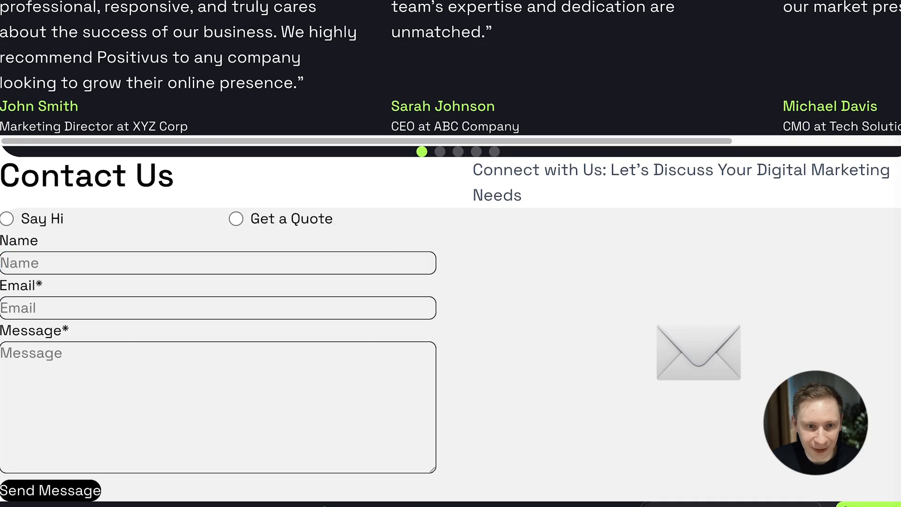
scroll("up", 3)
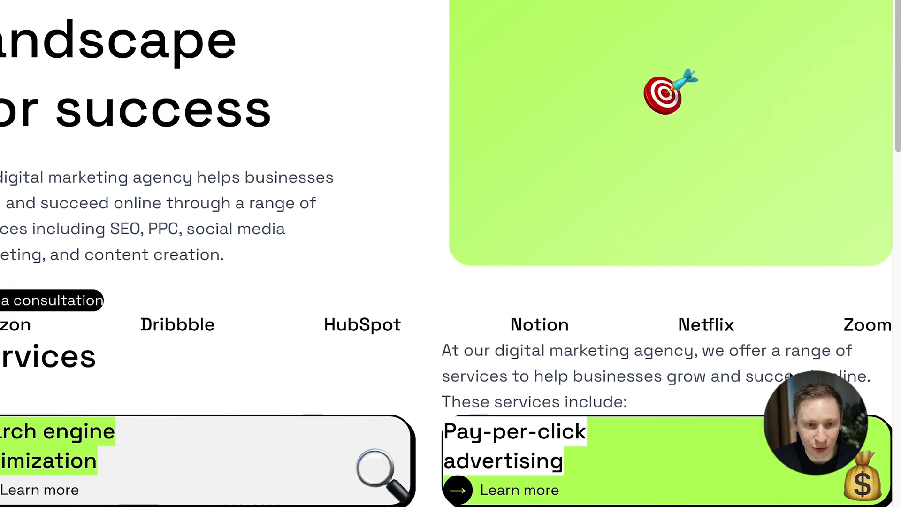
scroll("down", 3)
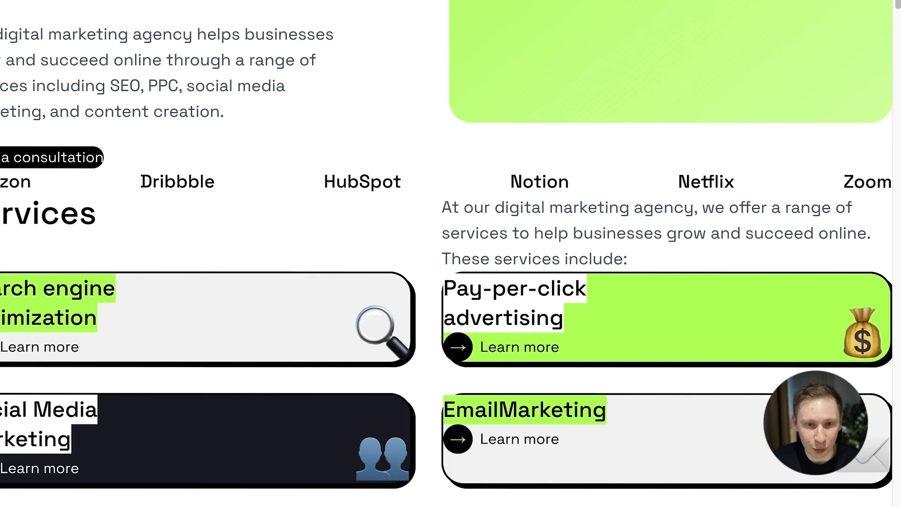
scroll("down", 3)
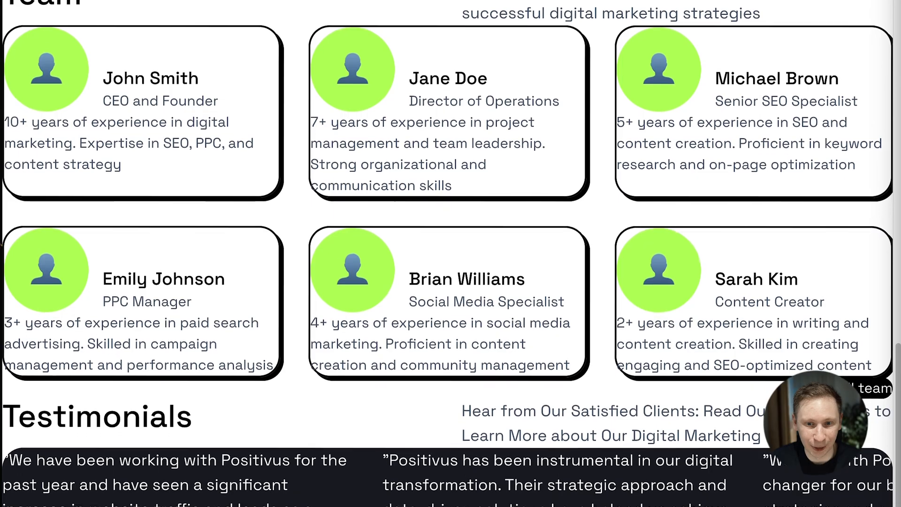
scroll("down", 3)
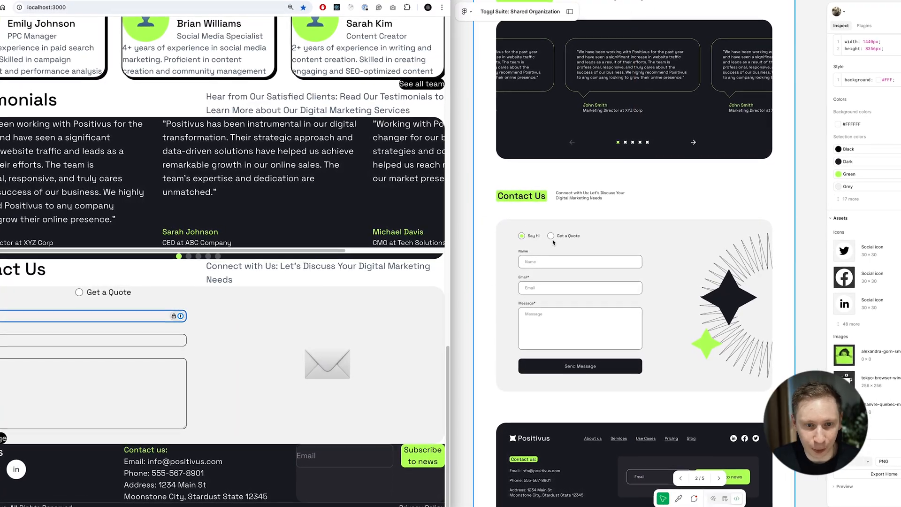
left_click(571, 235)
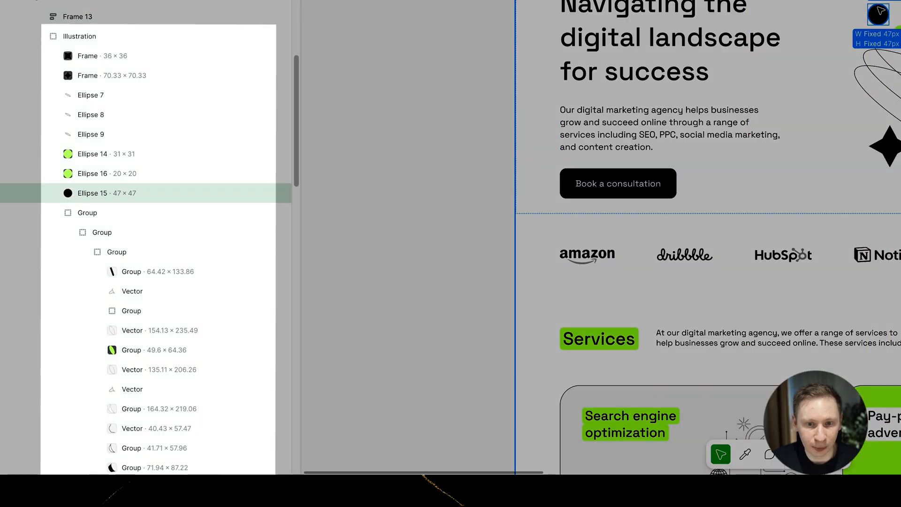
Expand the hero illustration's inner Group to reveal its vector layers.
left_click(101, 232)
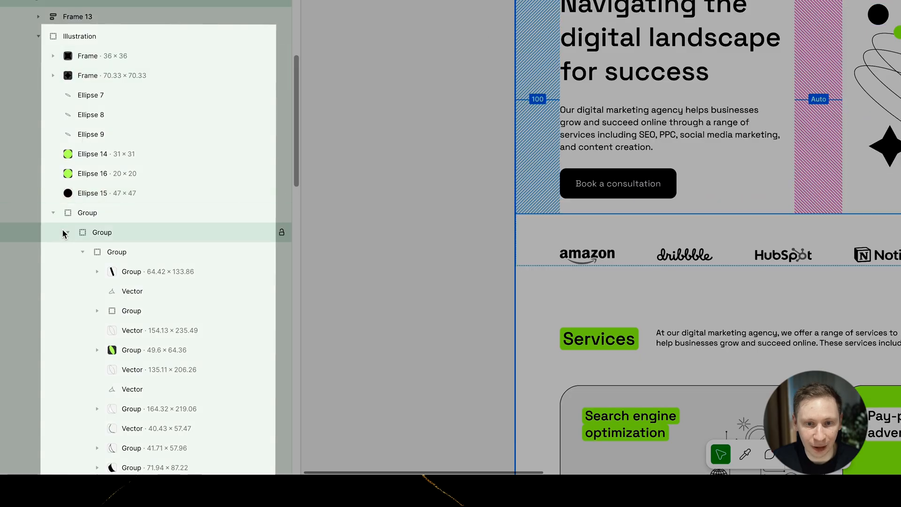
left_click(79, 36)
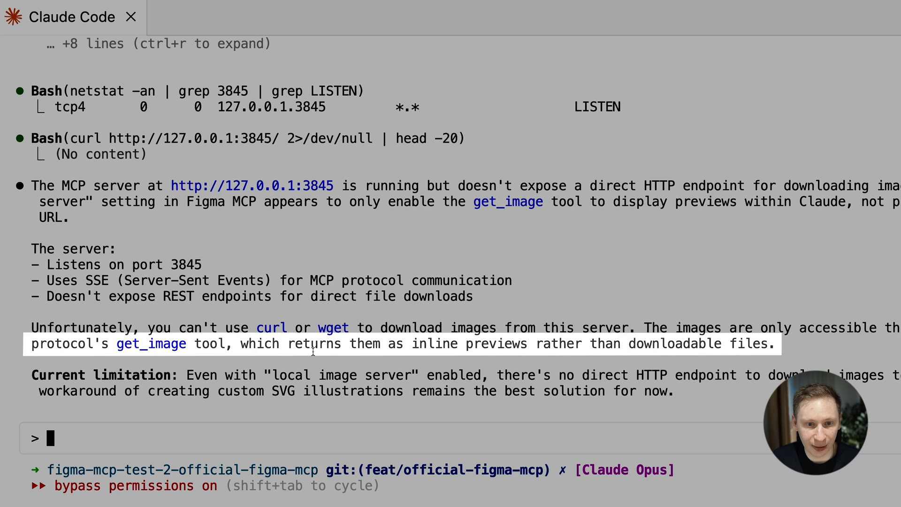
type("/com")
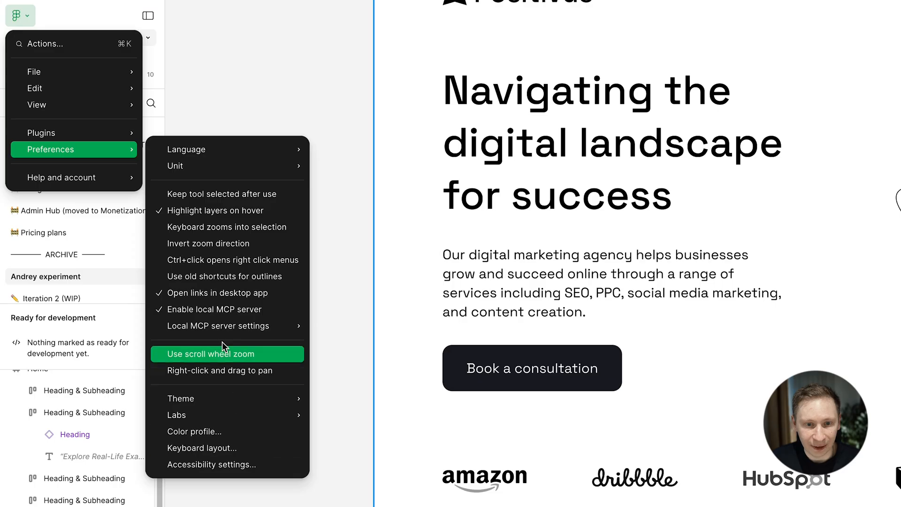
mouse_move(227, 326)
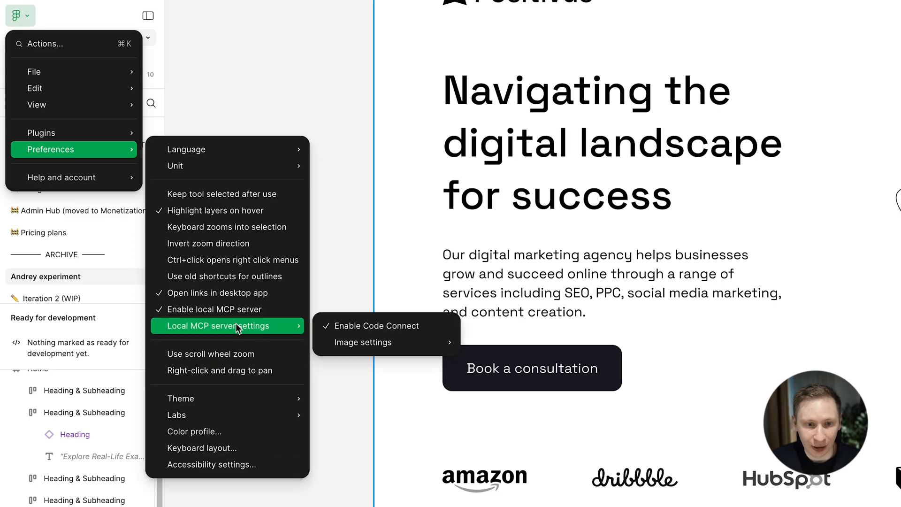
mouse_move(340, 352)
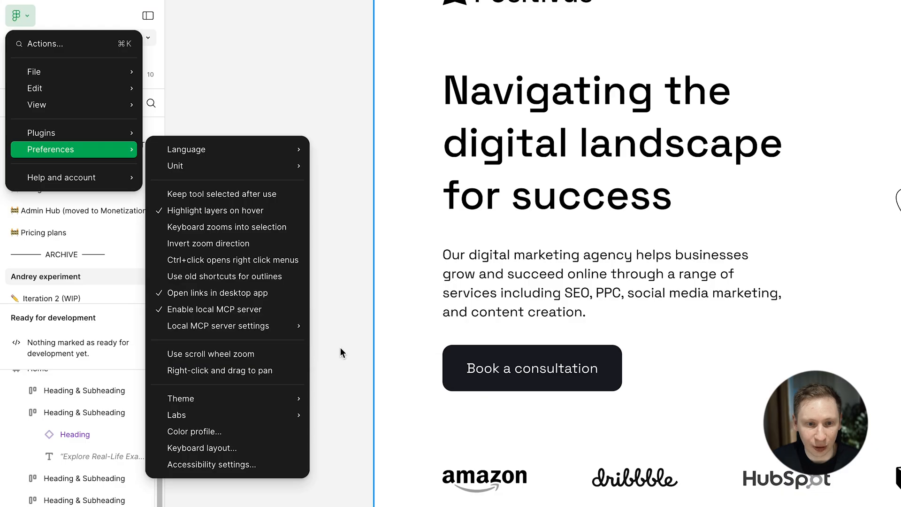
mouse_move(339, 332)
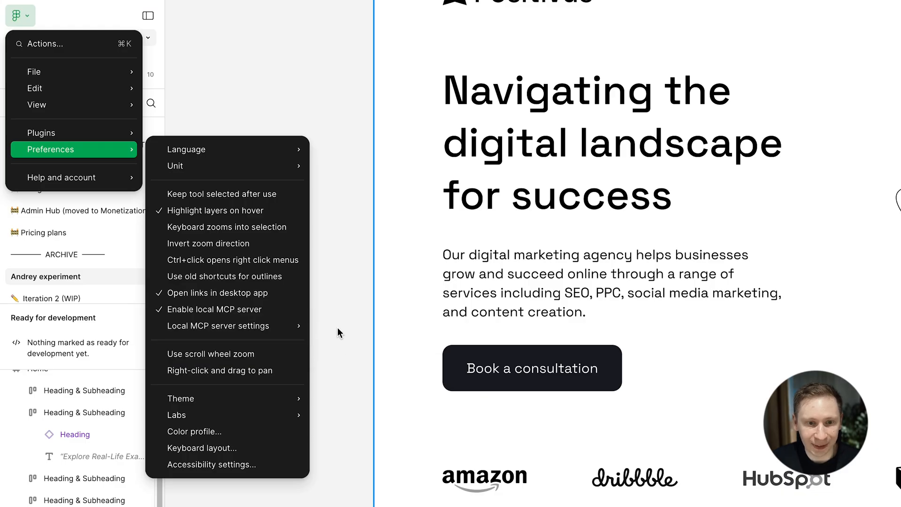
mouse_move(224, 326)
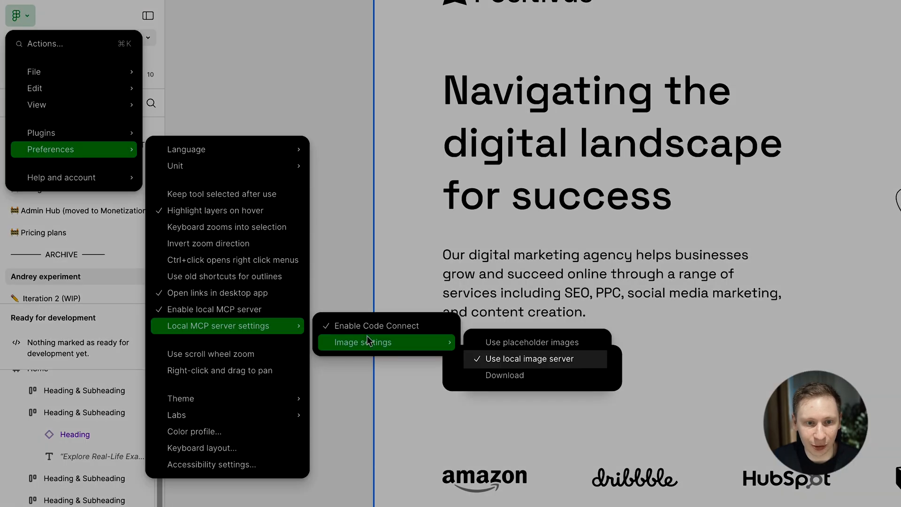
mouse_move(400, 409)
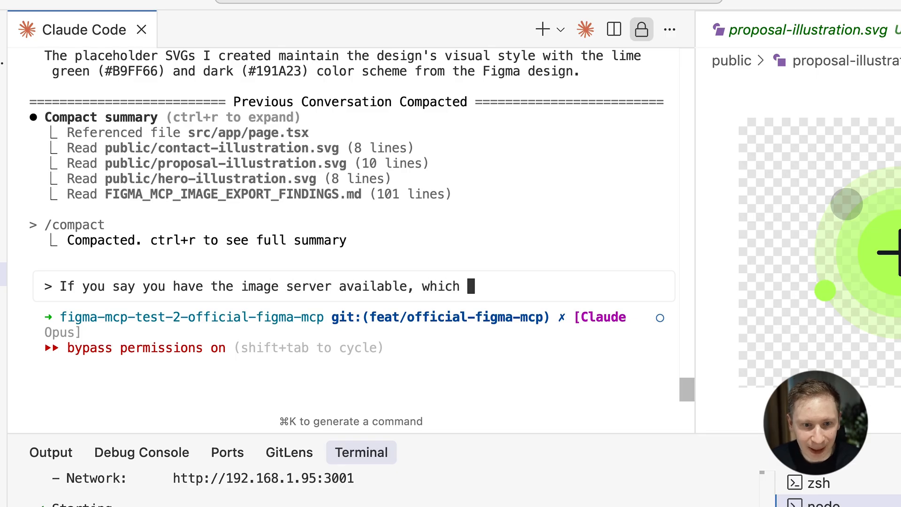
Ask Claude Code for the image server URL to curl assets into public, then preview the downloaded megaphone image.
type("URL is it at? It it like possible to yuse curl or wget to download images into the public")
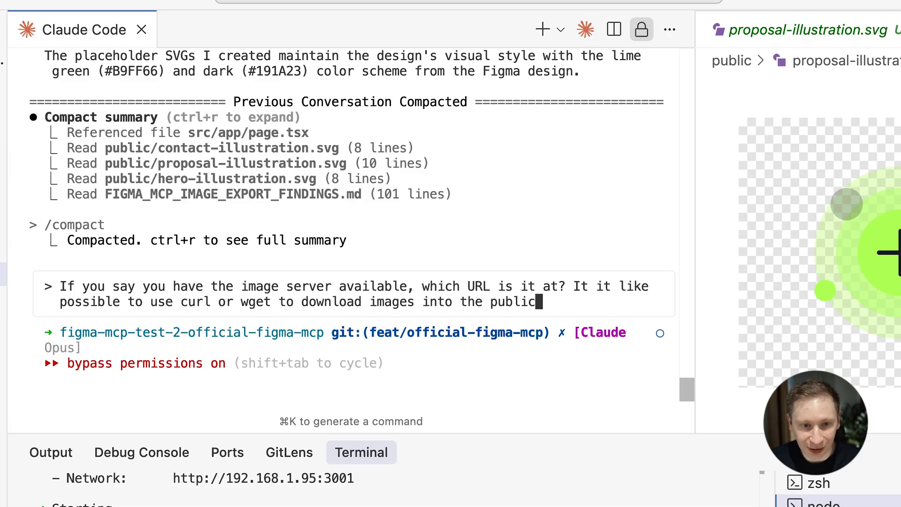
key("Return")
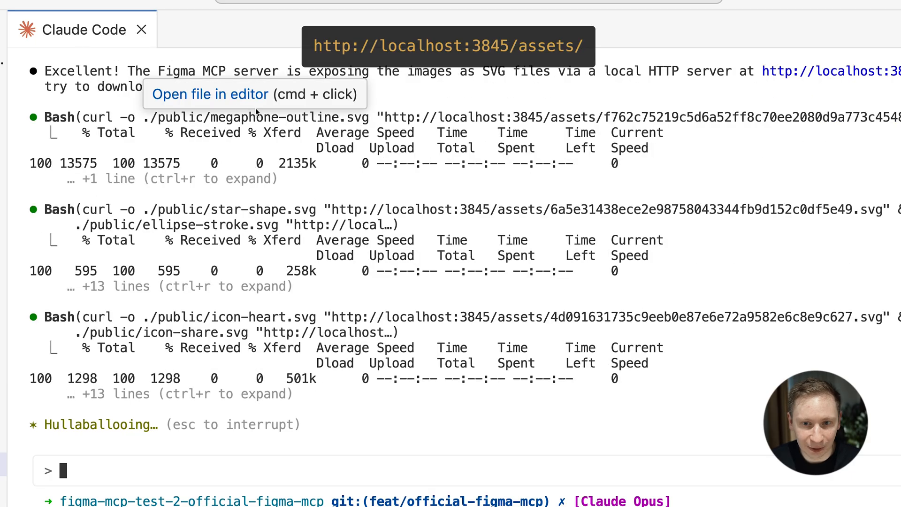
left_click(209, 94)
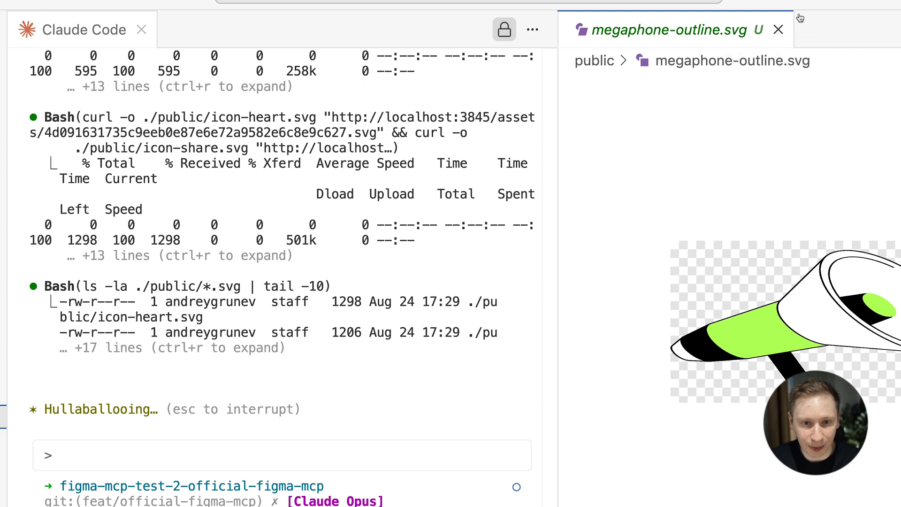
left_click(777, 29)
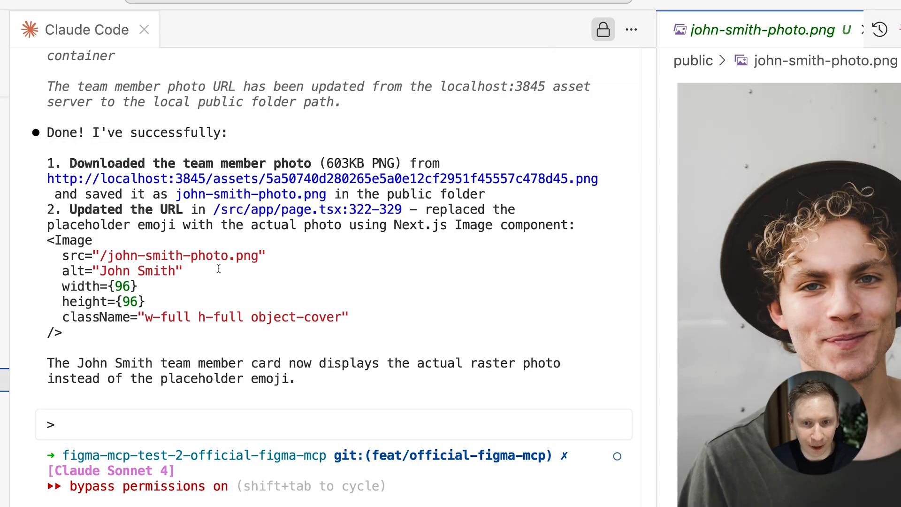
mouse_move(308, 271)
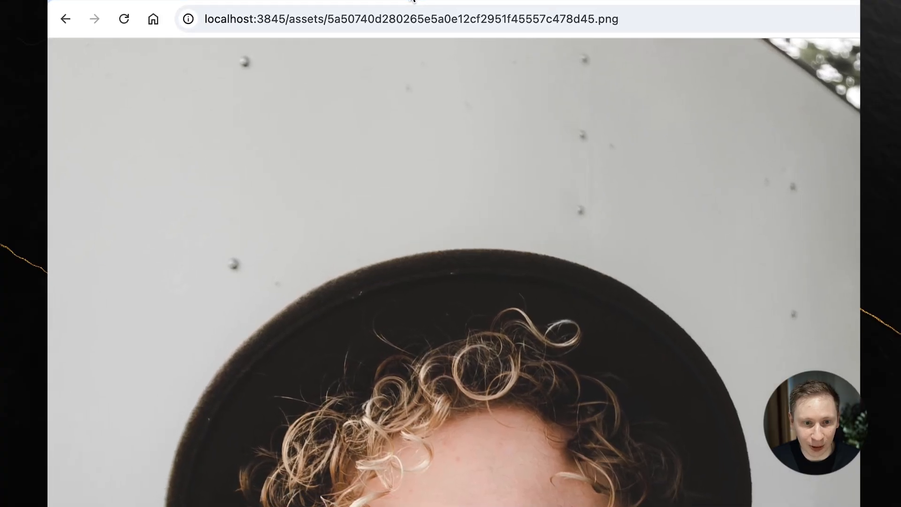
View the team member photo at its localhost:3845 asset URL in Chrome.
left_click(108, 16)
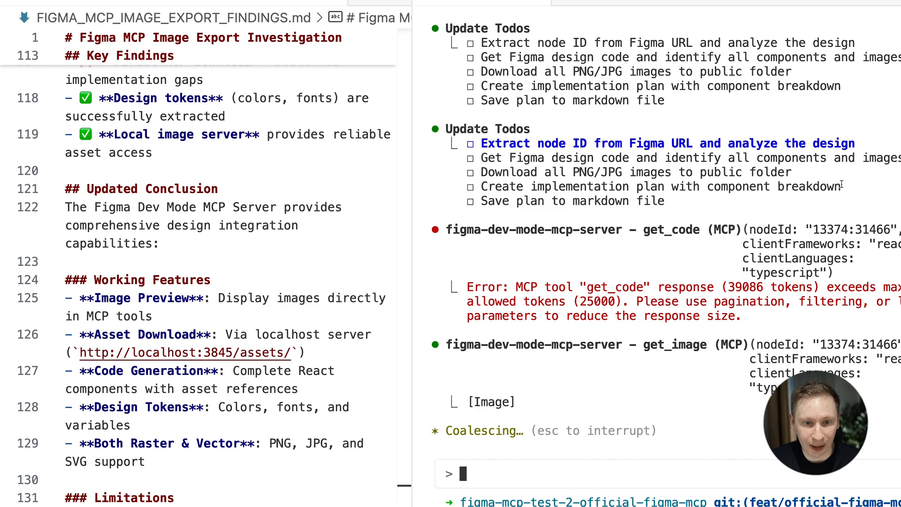
Review the findings markdown while Claude Code runs get_code and get_image on the Figma node.
scroll("down", 3)
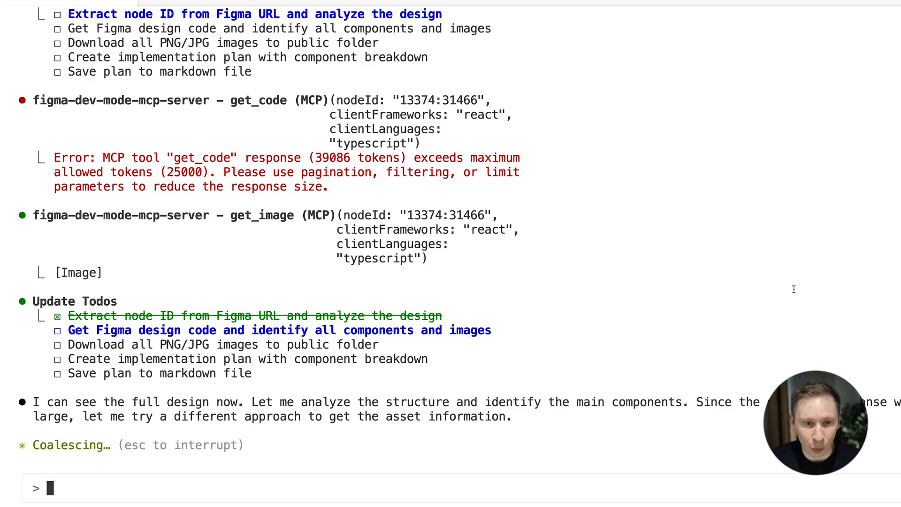
scroll("down", 3)
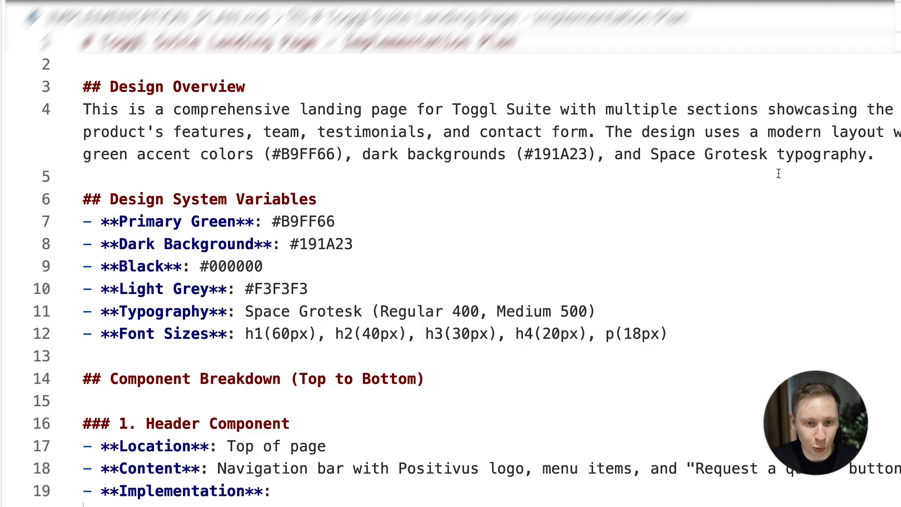
Scroll through Claude Code's summary of the 22 atomic commits added to IMPLEMENTATION_PLAN.md.
scroll("down", 3)
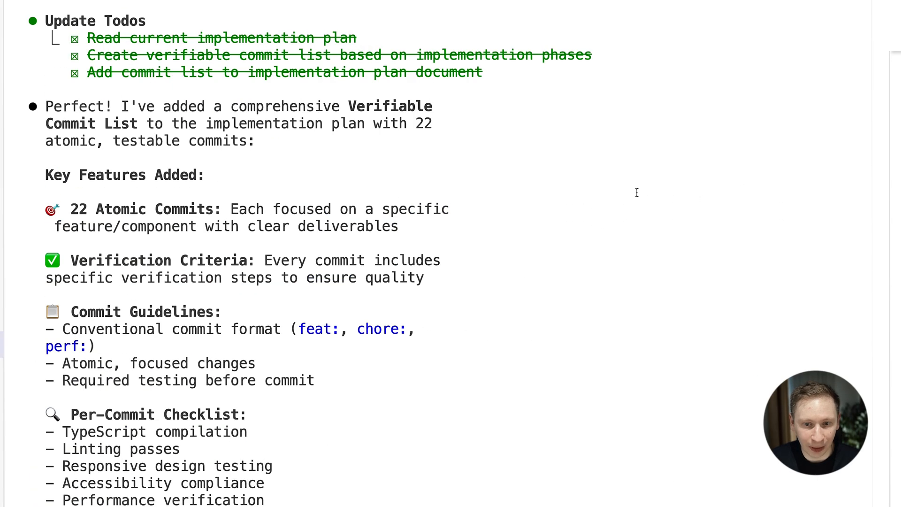
scroll("down", 3)
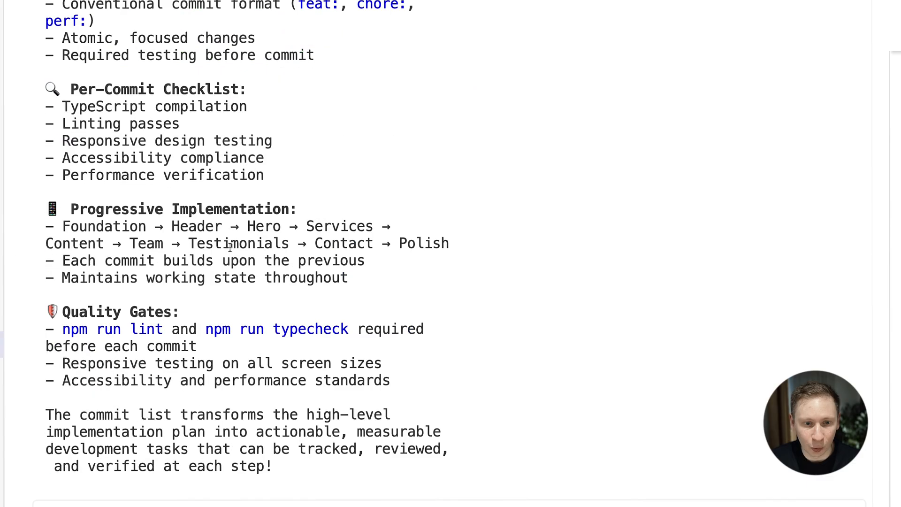
mouse_move(512, 226)
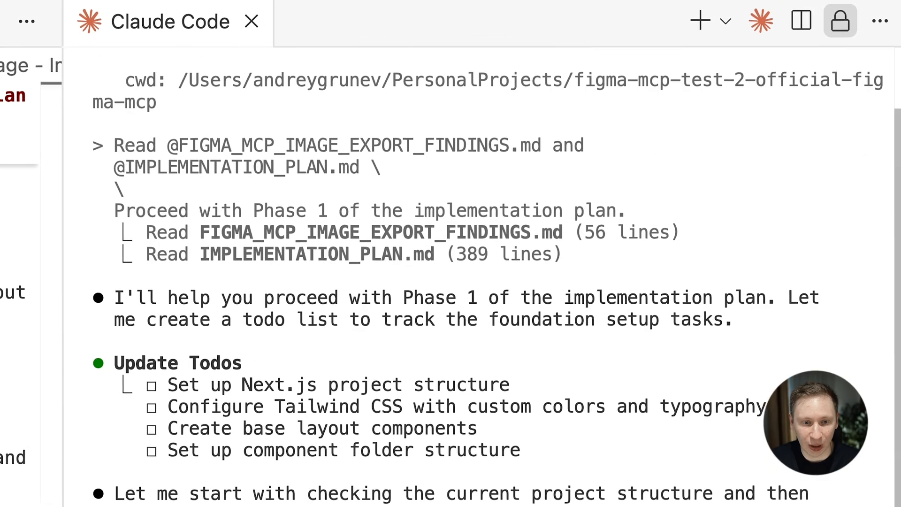
Follow Claude Code's Phase 1 progress as it sets up the Next.js project foundation.
scroll("down", 3)
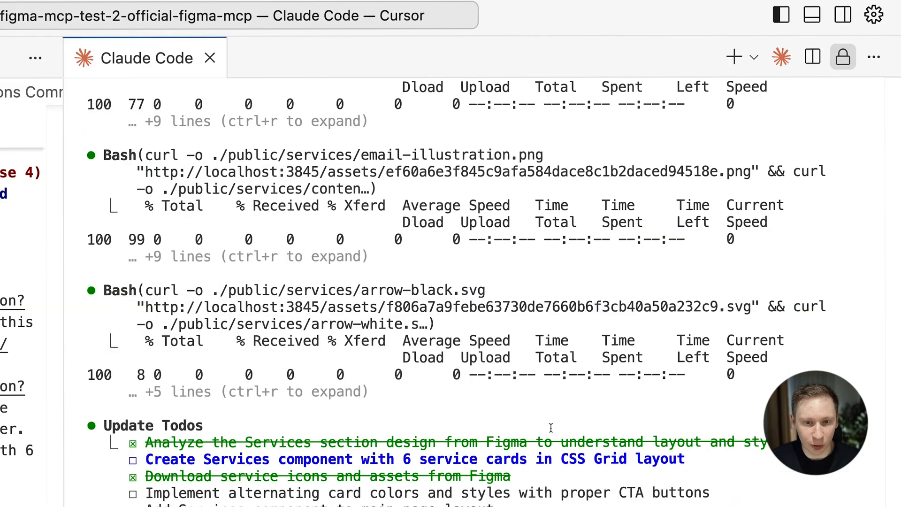
Scroll the localhost page to the Services cards and place it beside the Figma frame.
scroll("down", 3)
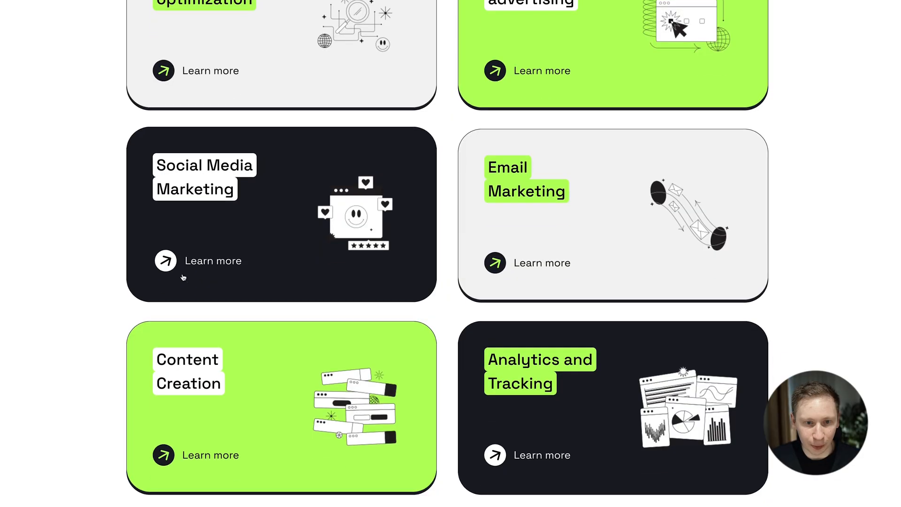
mouse_move(465, 415)
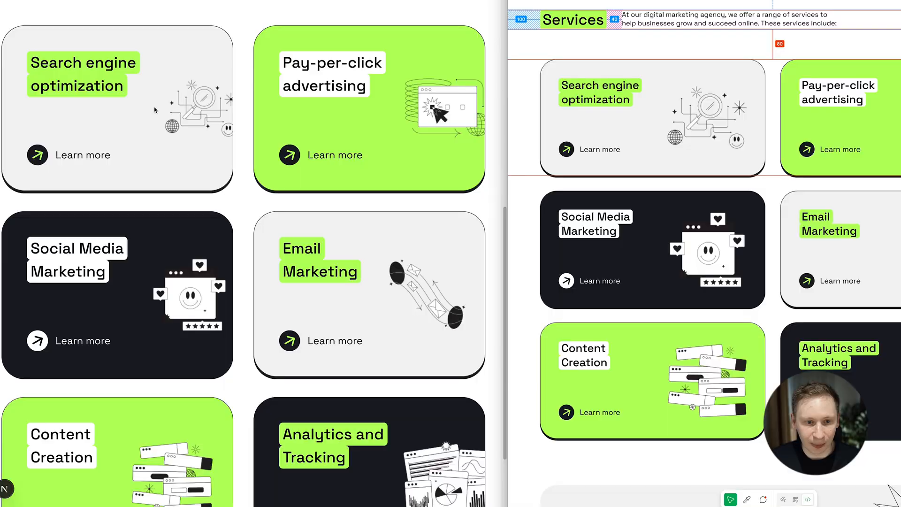
left_click(652, 119)
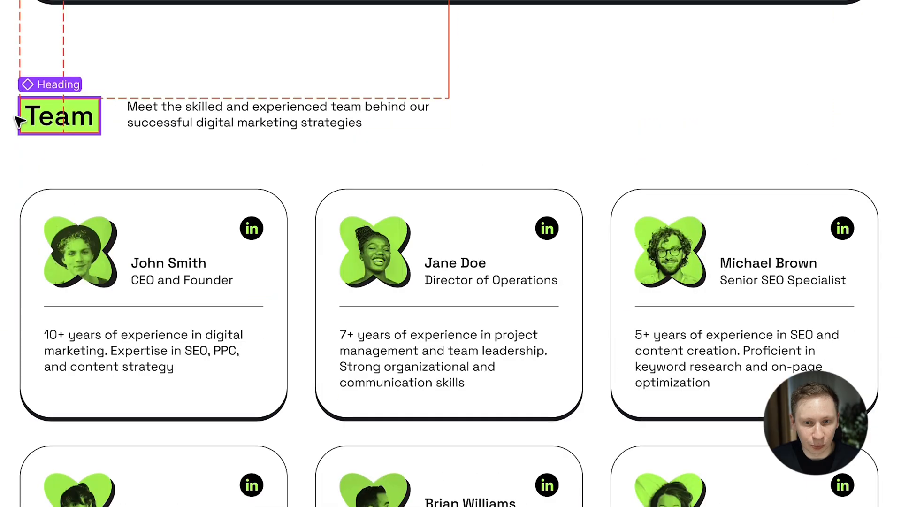
Select the Team Heading & Subheading frame to inspect its 100 padding and 40 gap.
left_click(417, 236)
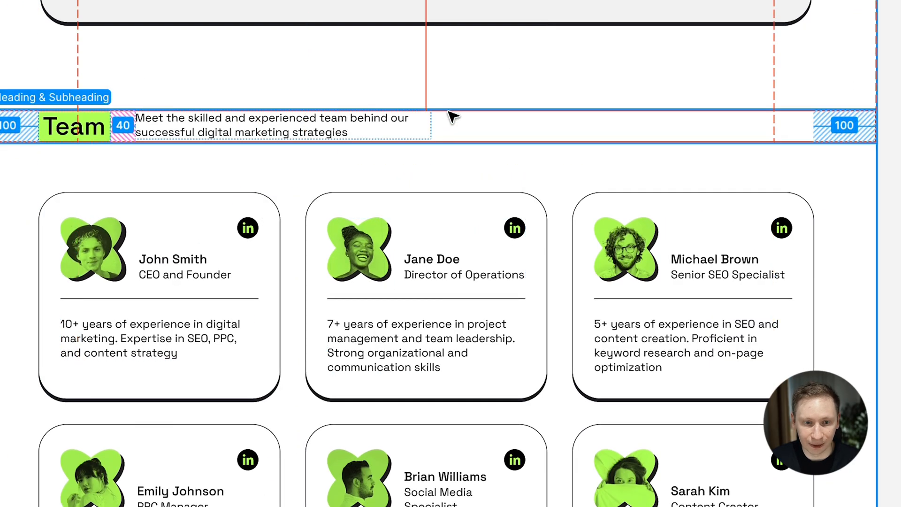
Scroll the localhost page through Testimonials, Contact Us and the footer beside the Figma design, then back toward the hero.
scroll("down", 3)
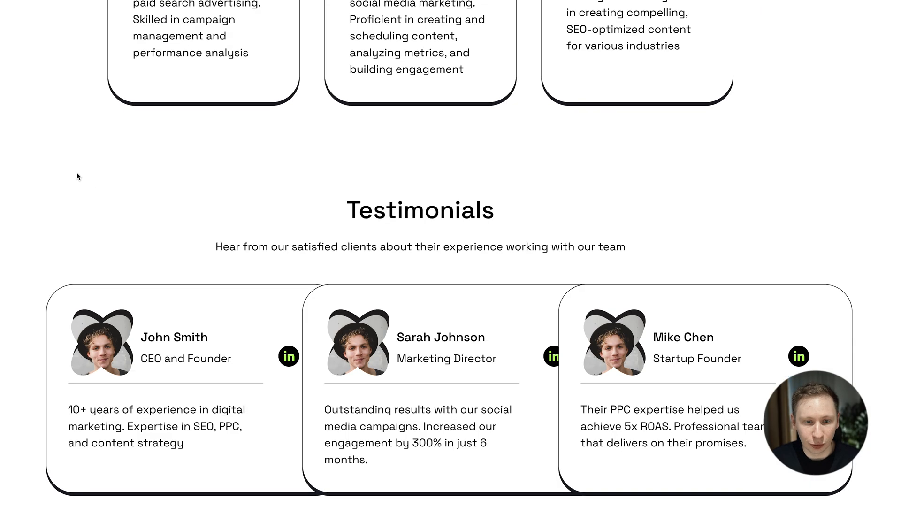
scroll("down", 3)
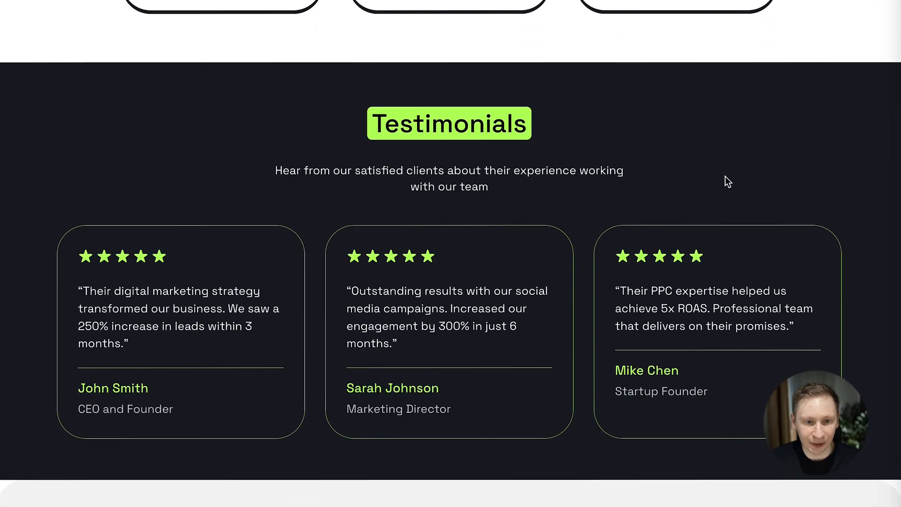
scroll("down", 3)
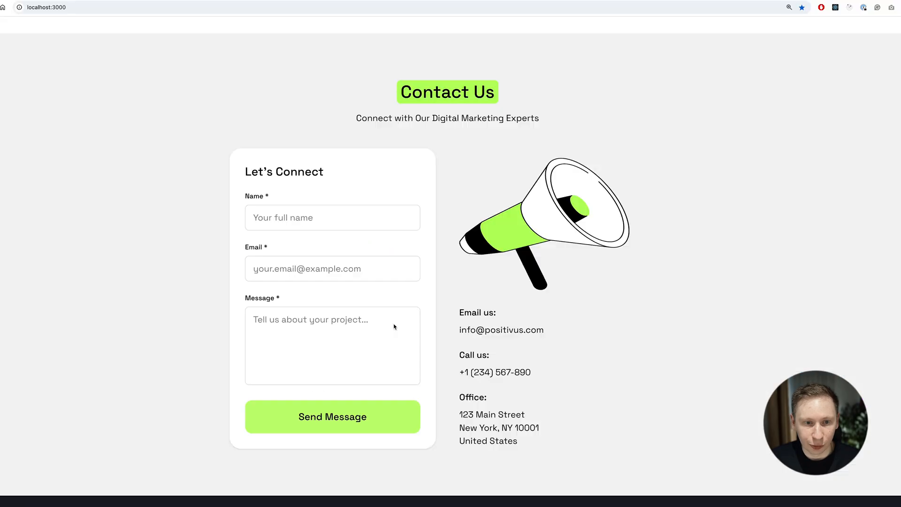
scroll("down", 3)
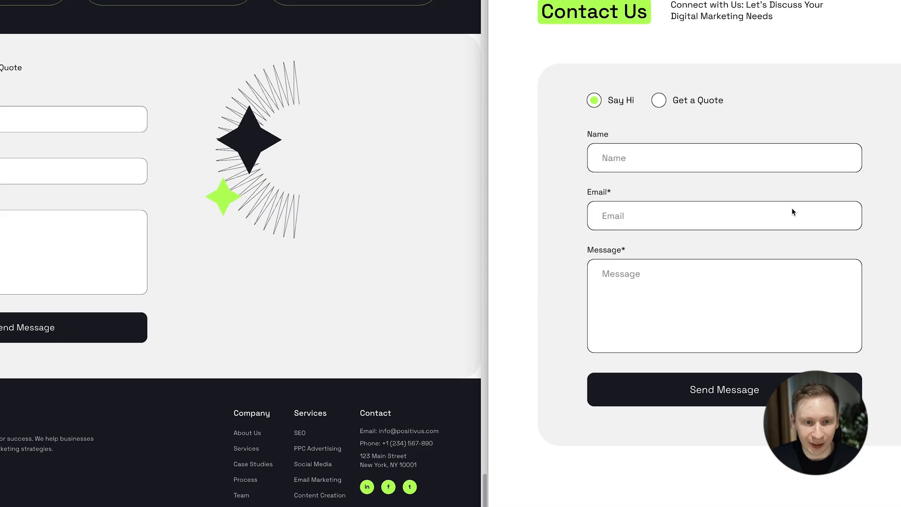
scroll("down", 3)
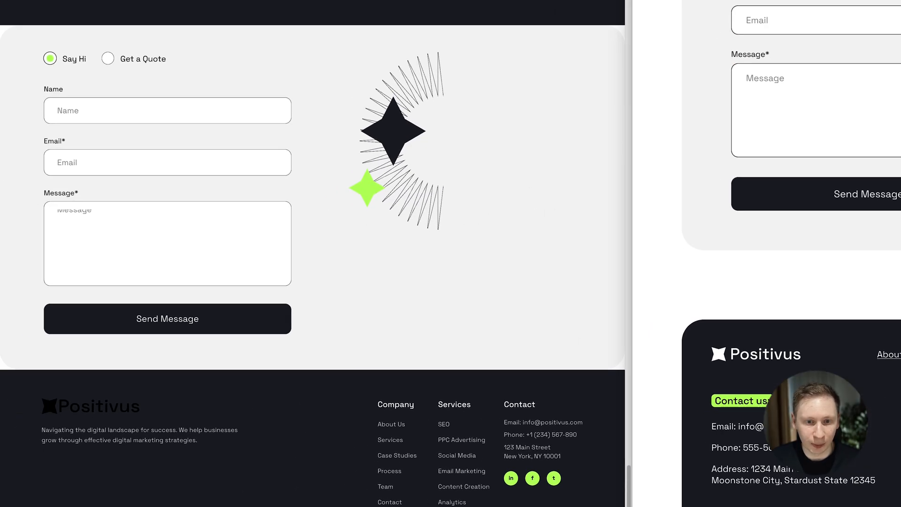
scroll("up", 3)
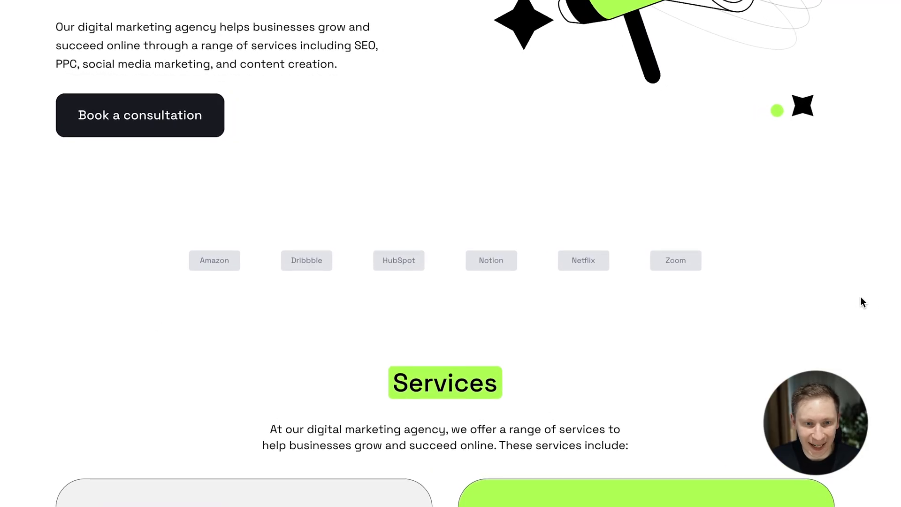
Scroll from the hero past the client logos, Services and Our Working Process down to the team cards and contact form.
scroll("up", 3)
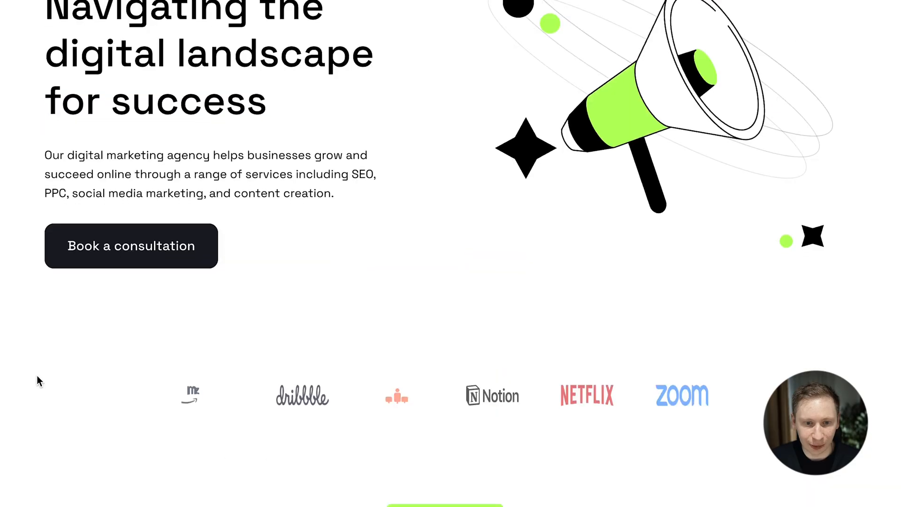
scroll("down", 3)
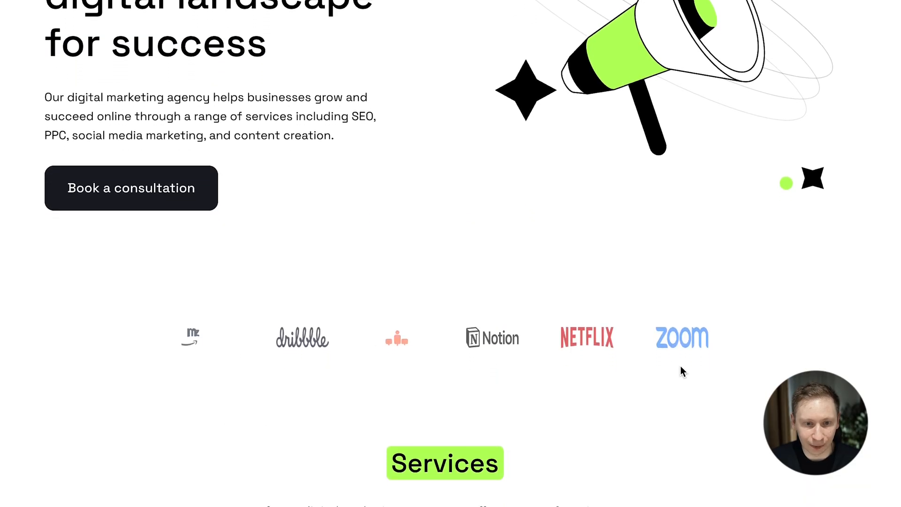
scroll("down", 3)
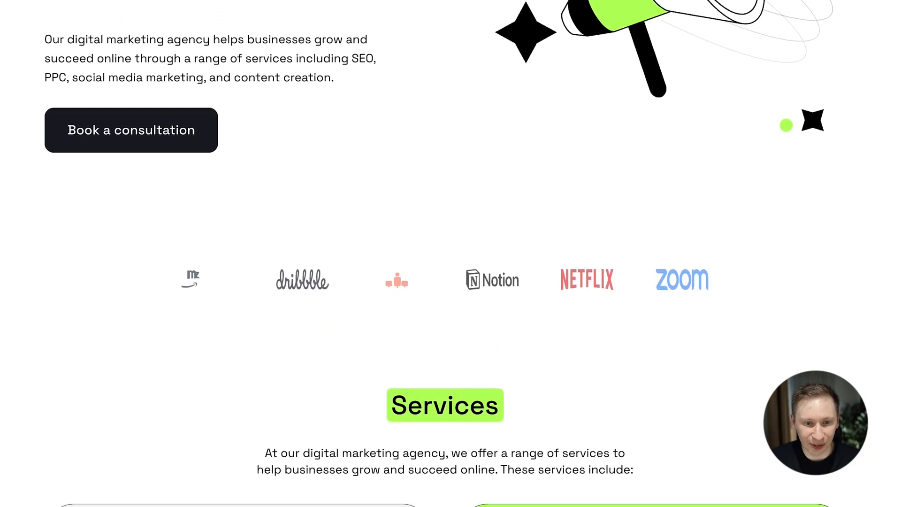
scroll("down", 3)
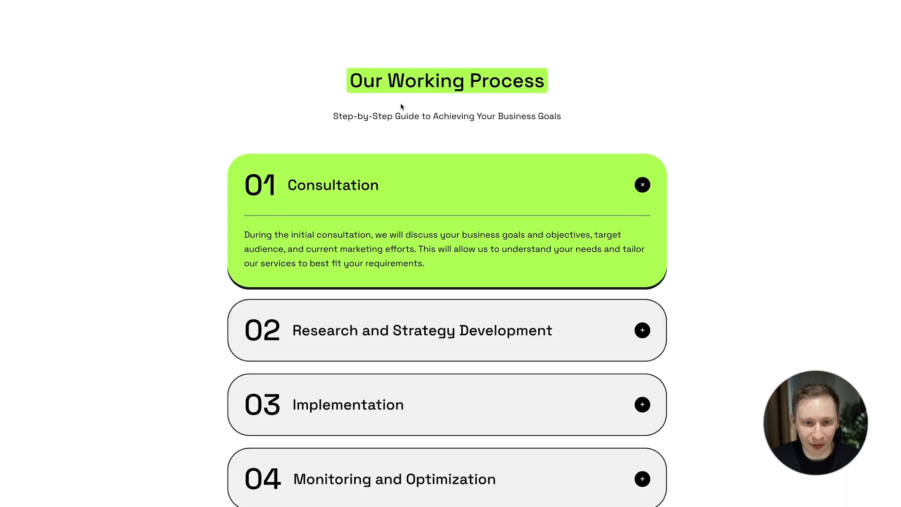
scroll("down", 3)
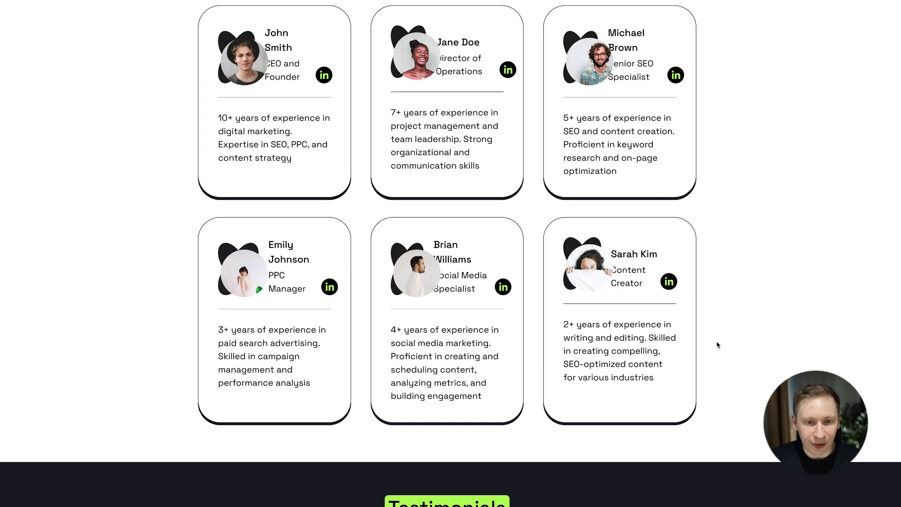
scroll("down", 3)
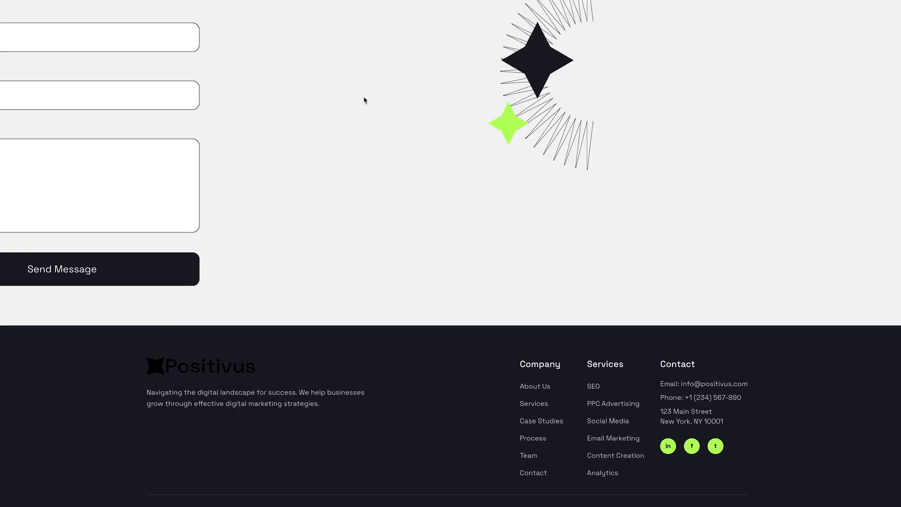
scroll("down", 3)
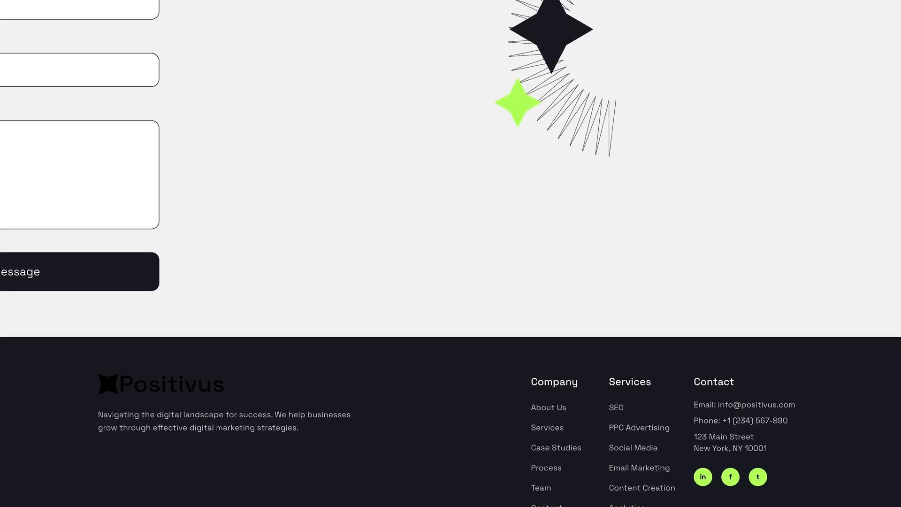
scroll("up", 3)
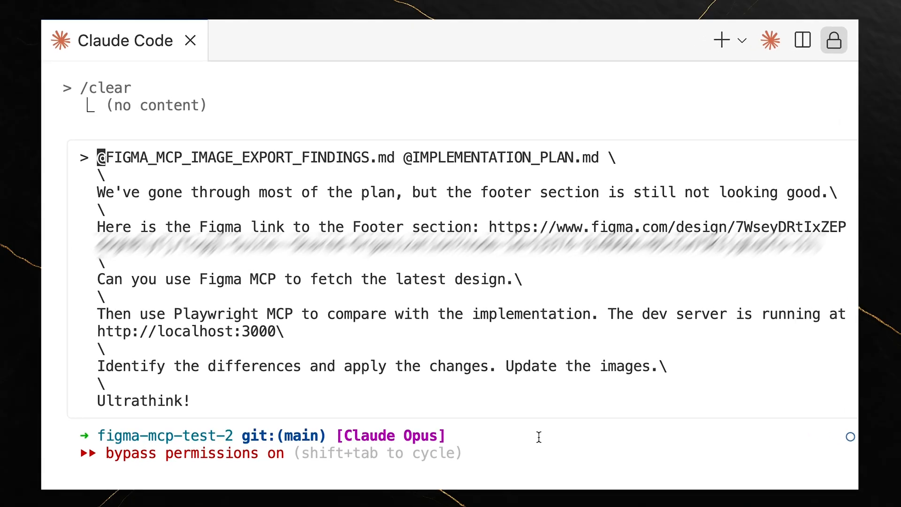
mouse_move(481, 432)
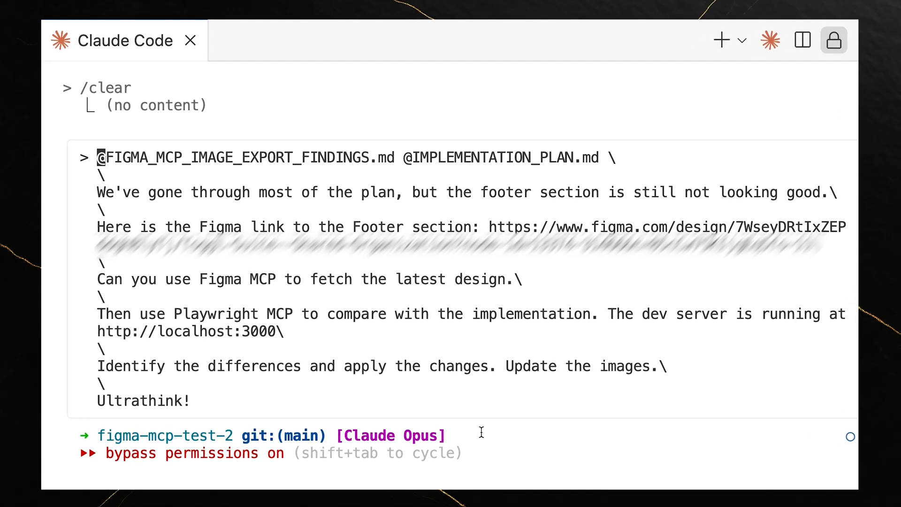
mouse_move(274, 396)
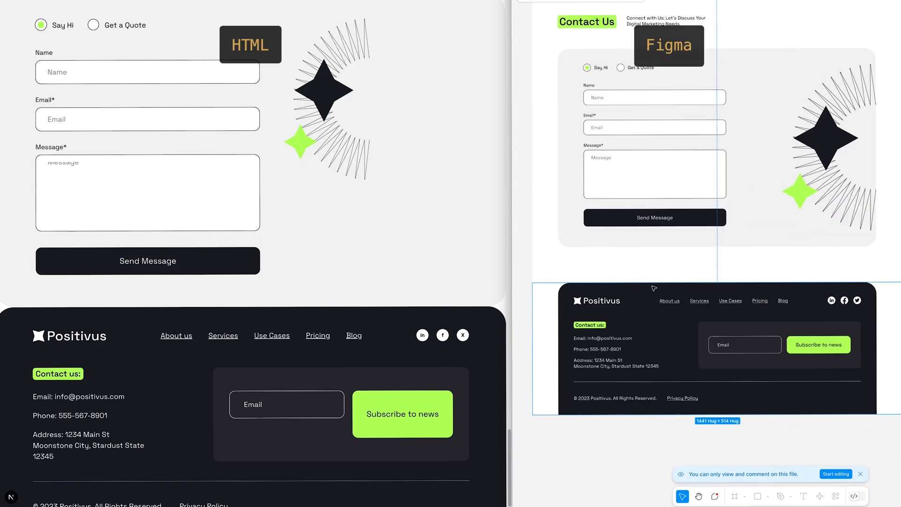
scroll("down", 3)
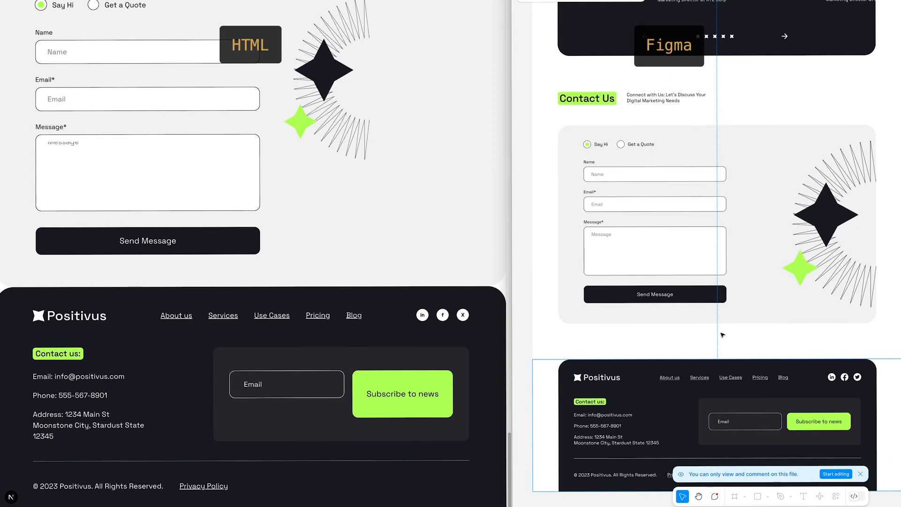
scroll("down", 3)
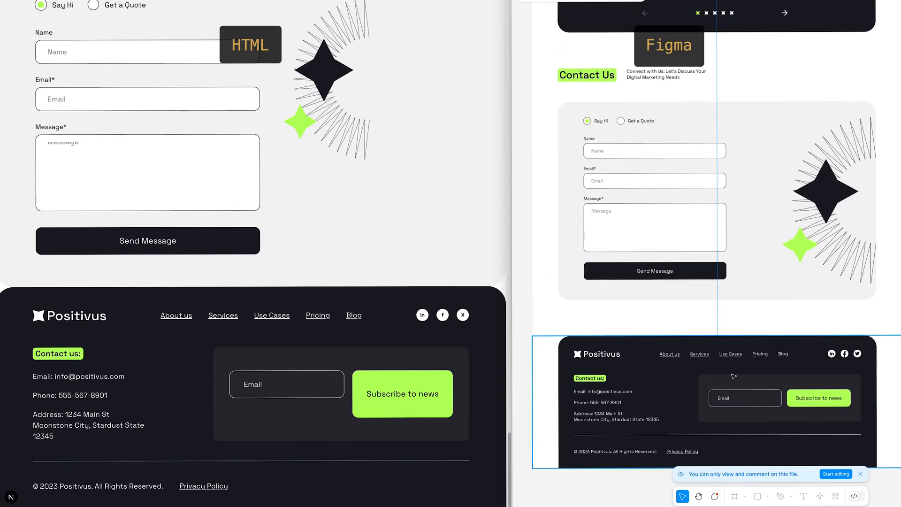
mouse_move(792, 408)
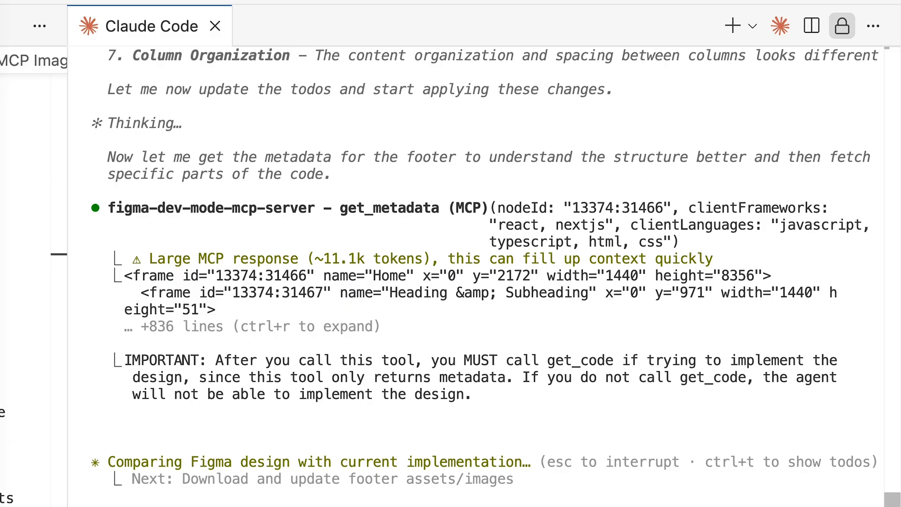
Scroll the Claude Code output as it runs get_metadata on the footer and compares design with implementation.
scroll("down", 3)
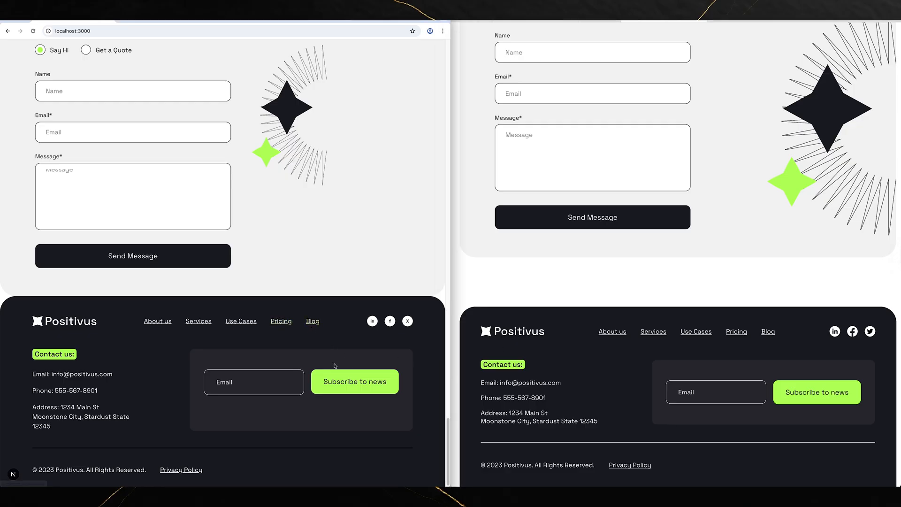
scroll("up", 3)
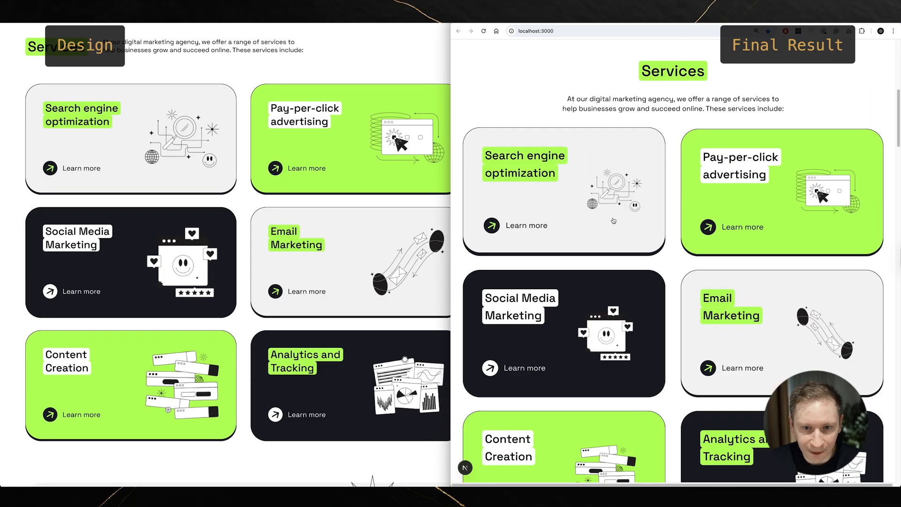
scroll("down", 3)
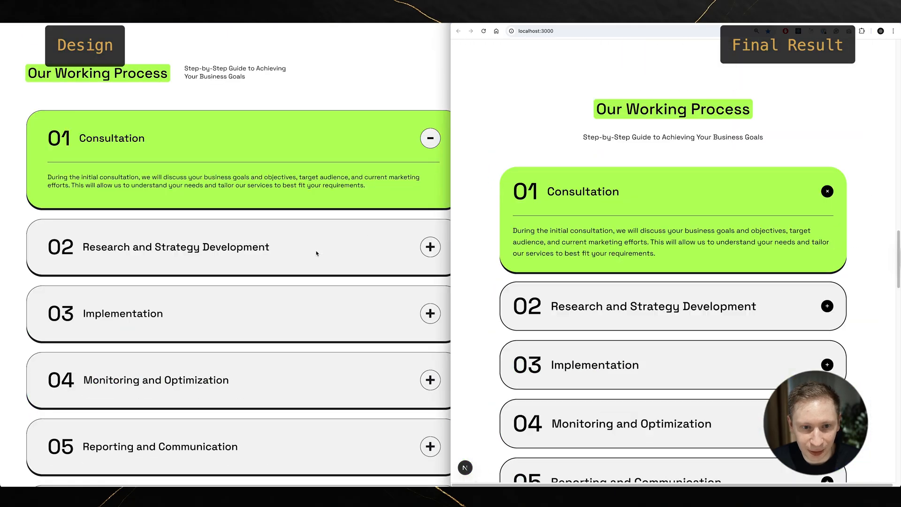
scroll("down", 3)
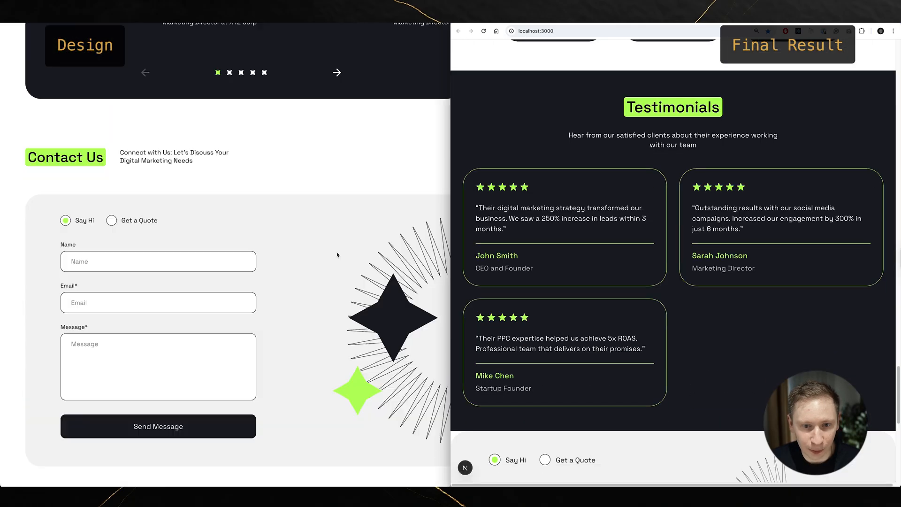
scroll("down", 3)
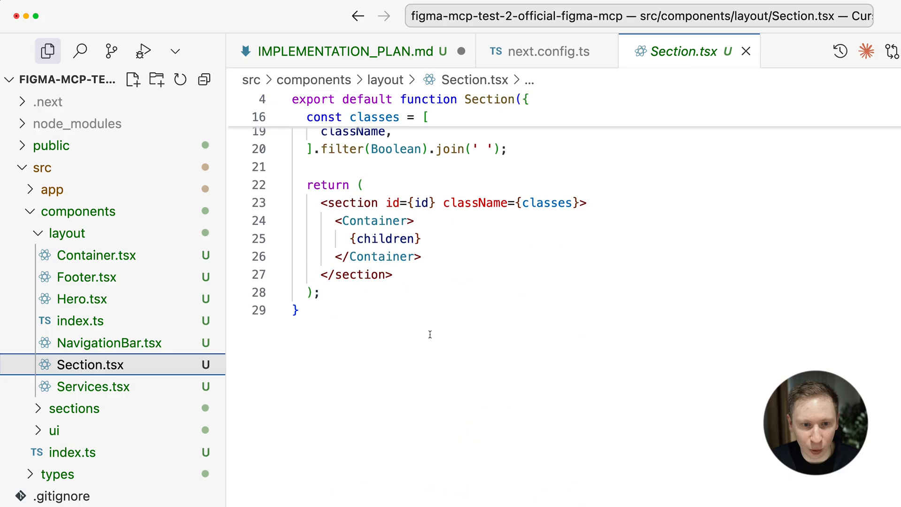
Open Services.tsx under src/components/layout and view the ServiceCard colour variants object.
left_click(92, 385)
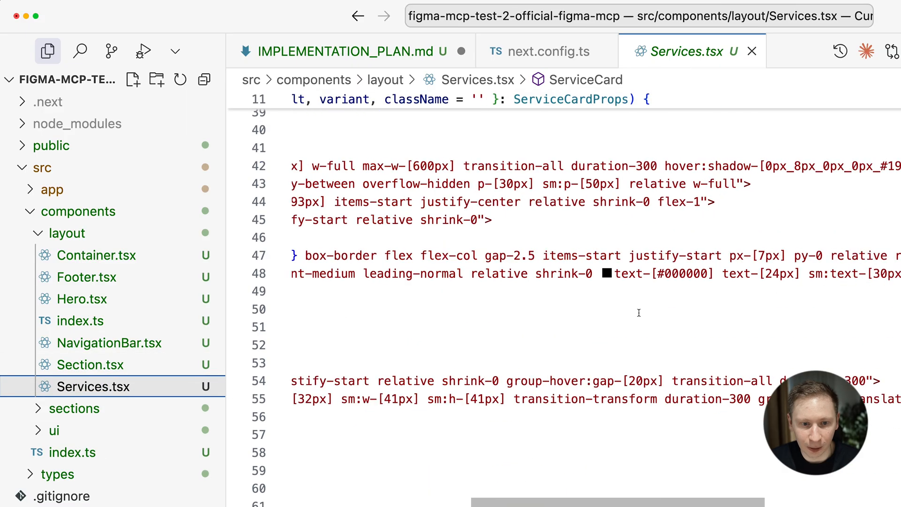
scroll("up", 3)
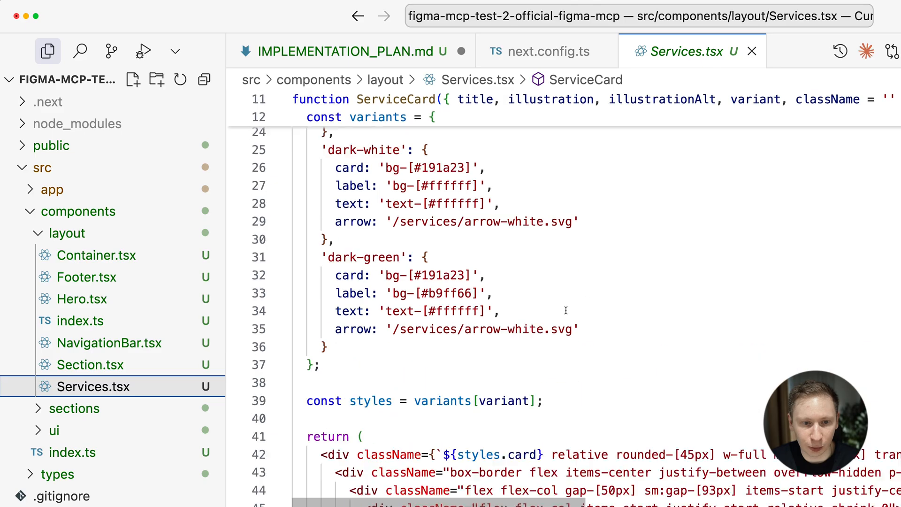
left_click(104, 429)
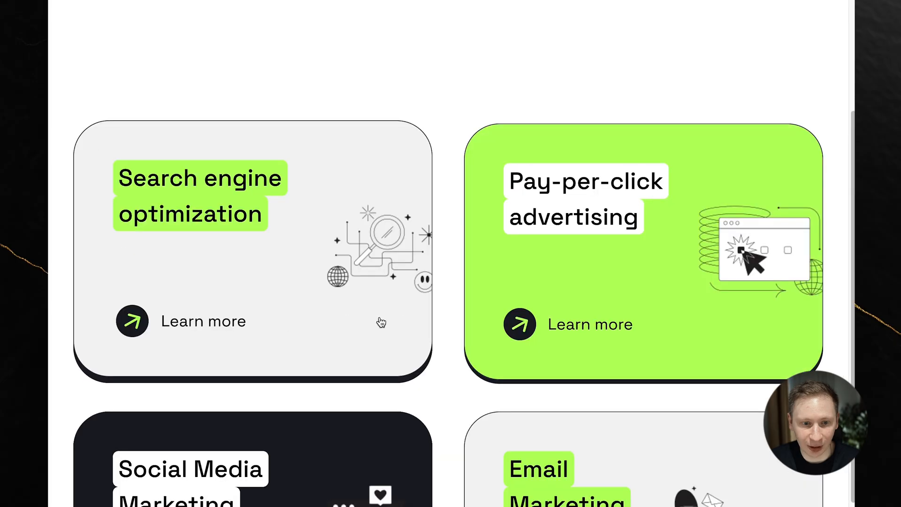
Scroll past the six service cards and expand the 02 Research and Strategy Development process step.
scroll("down", 3)
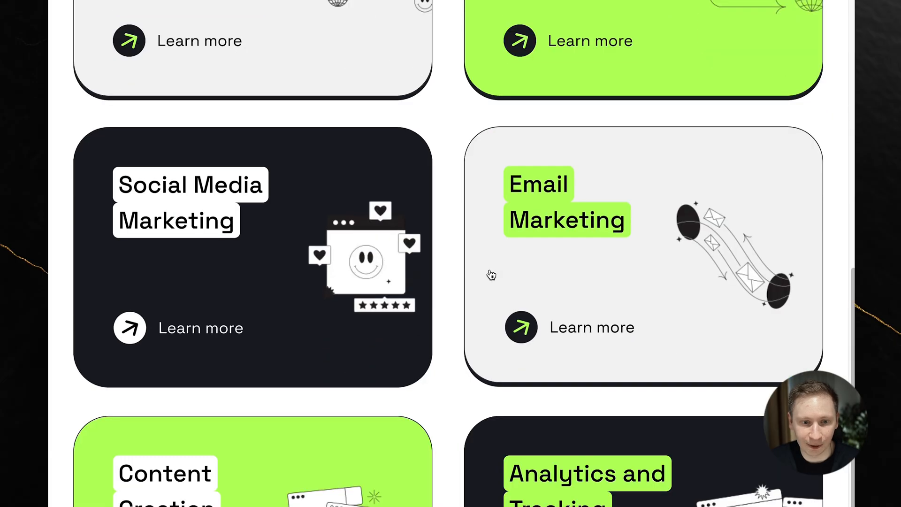
scroll("down", 3)
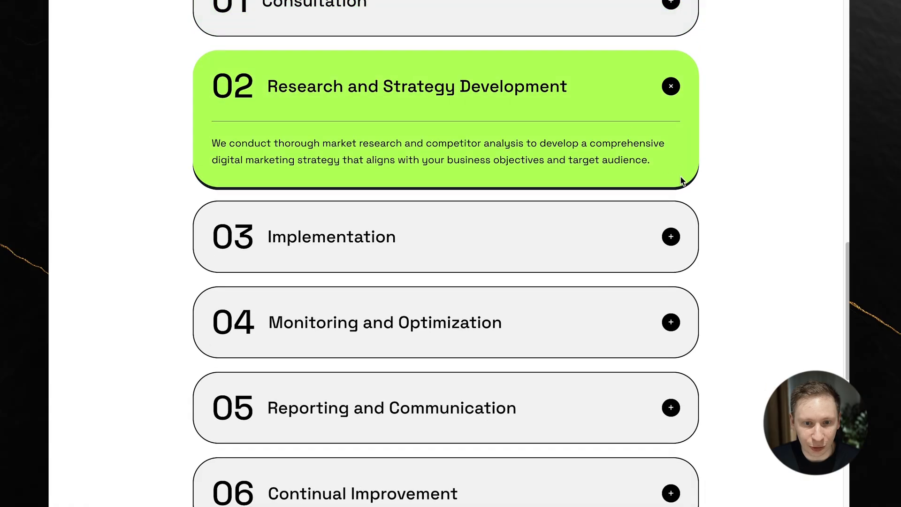
left_click(670, 236)
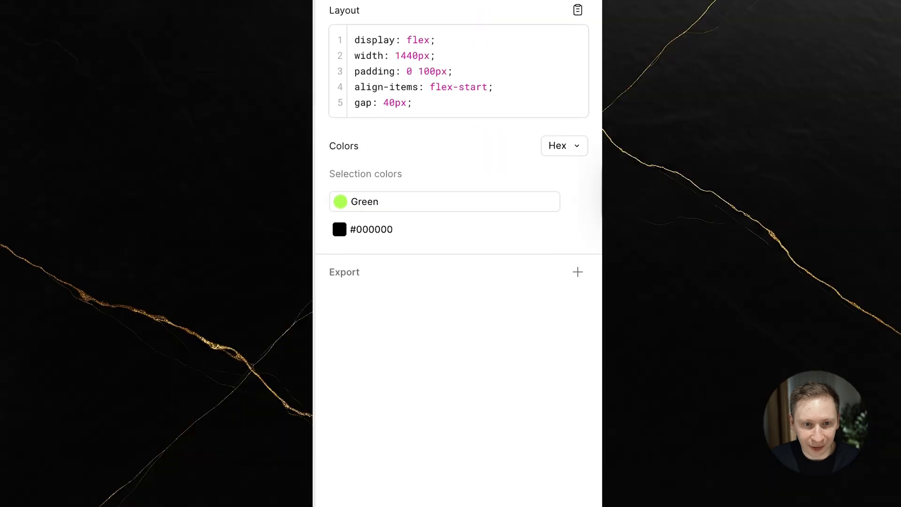
scroll("up", 3)
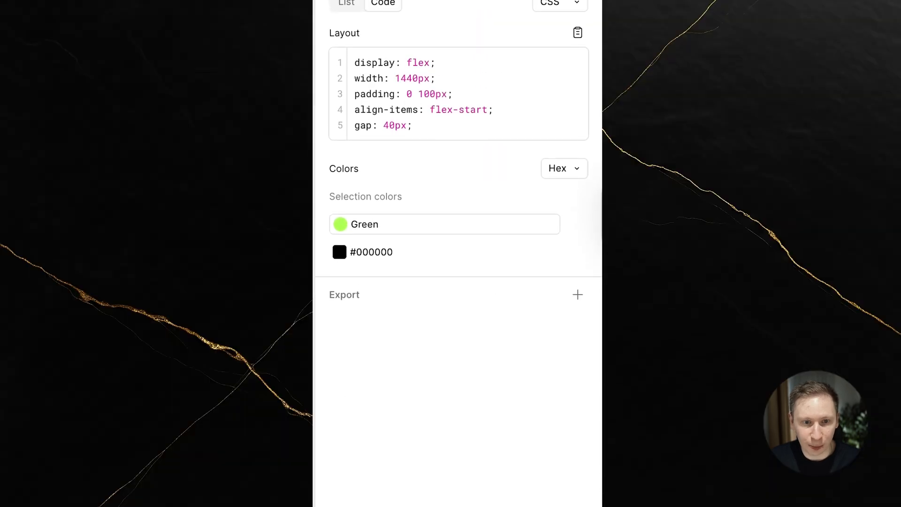
scroll("up", 3)
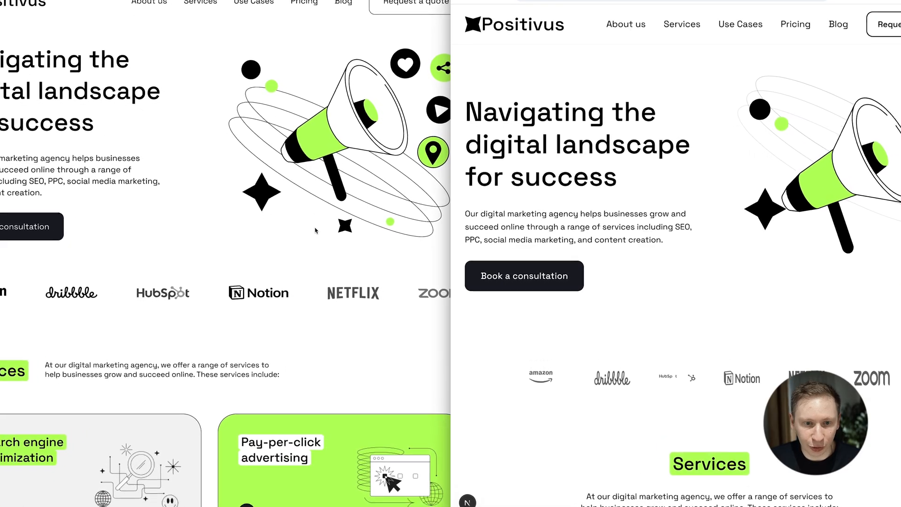
scroll("down", 3)
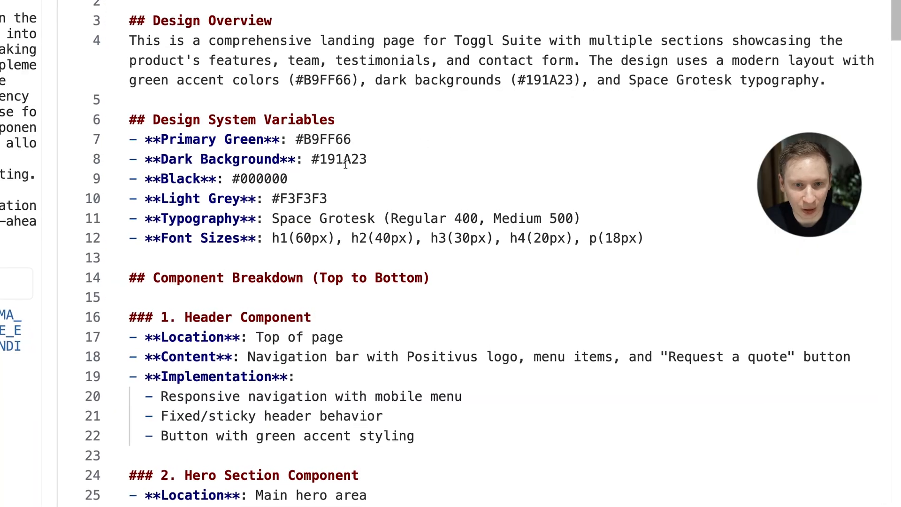
scroll("down", 3)
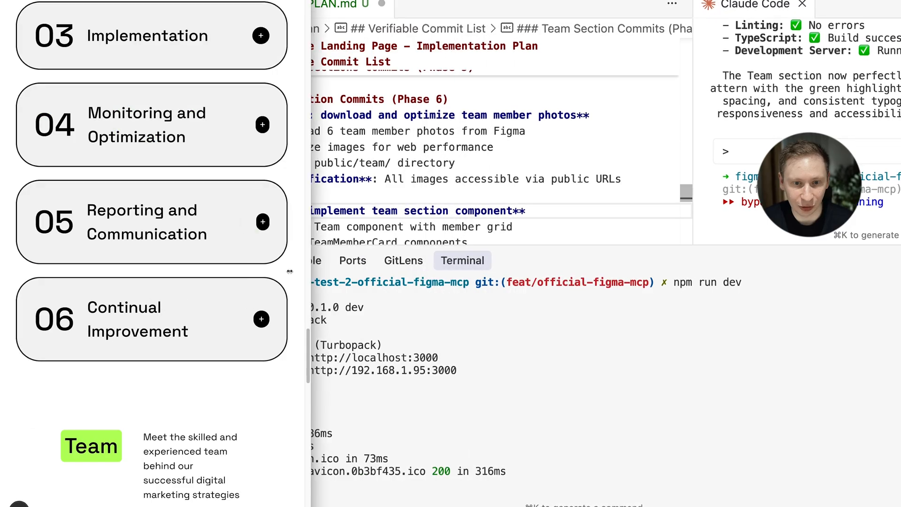
scroll("down", 3)
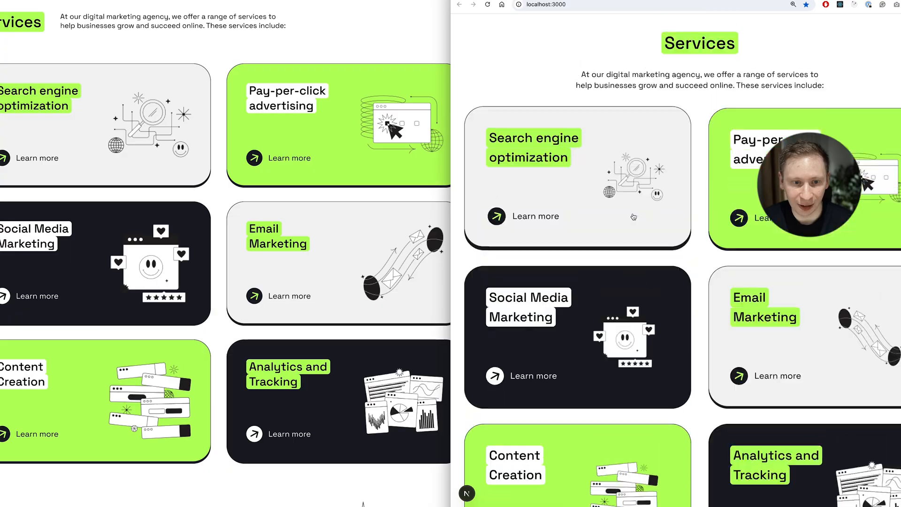
scroll("down", 3)
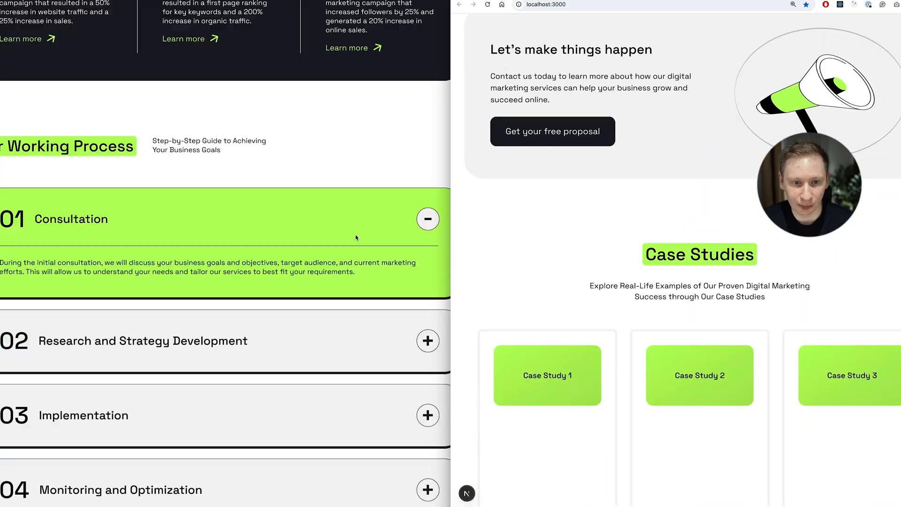
scroll("down", 3)
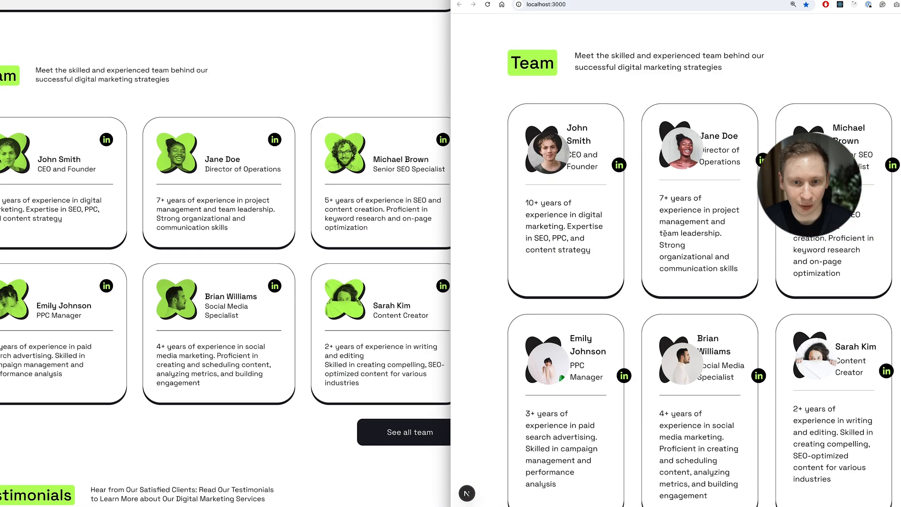
scroll("down", 3)
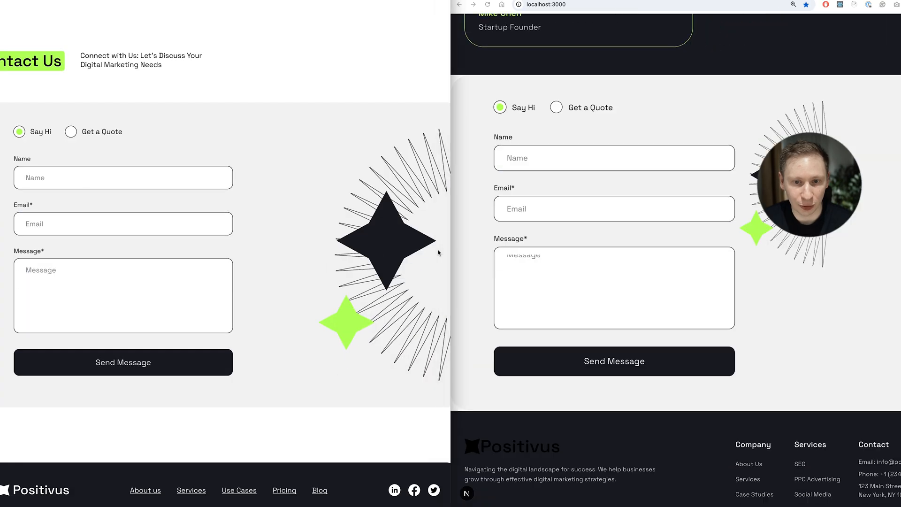